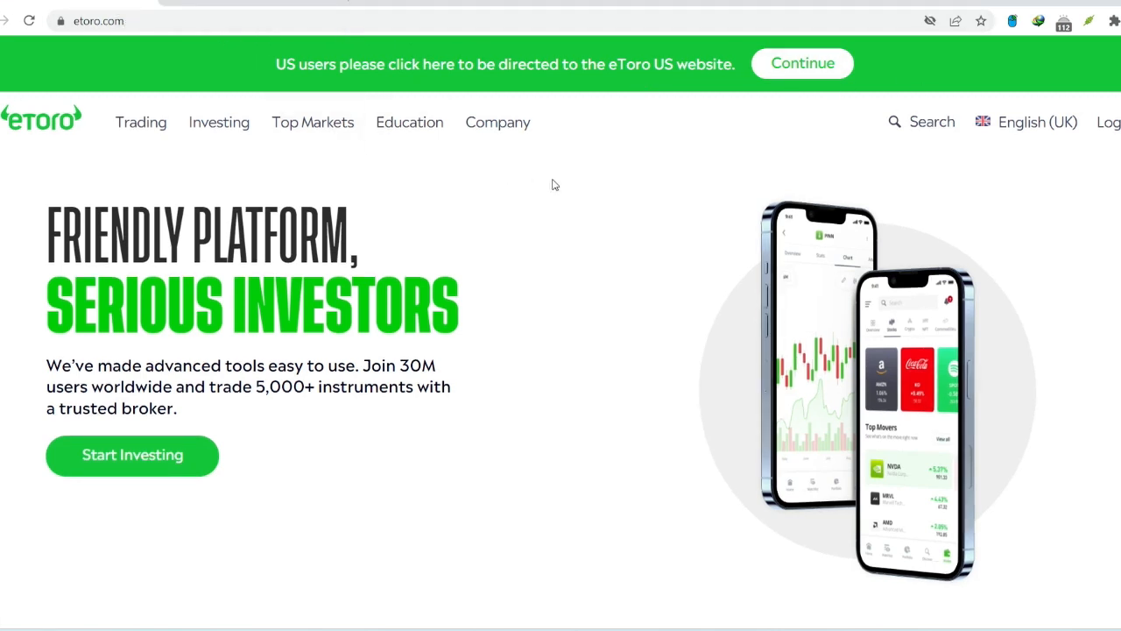
- Scroll the homepage from the hero banner down to the 'Diversify your portfolio' heading
scroll("down", 3)
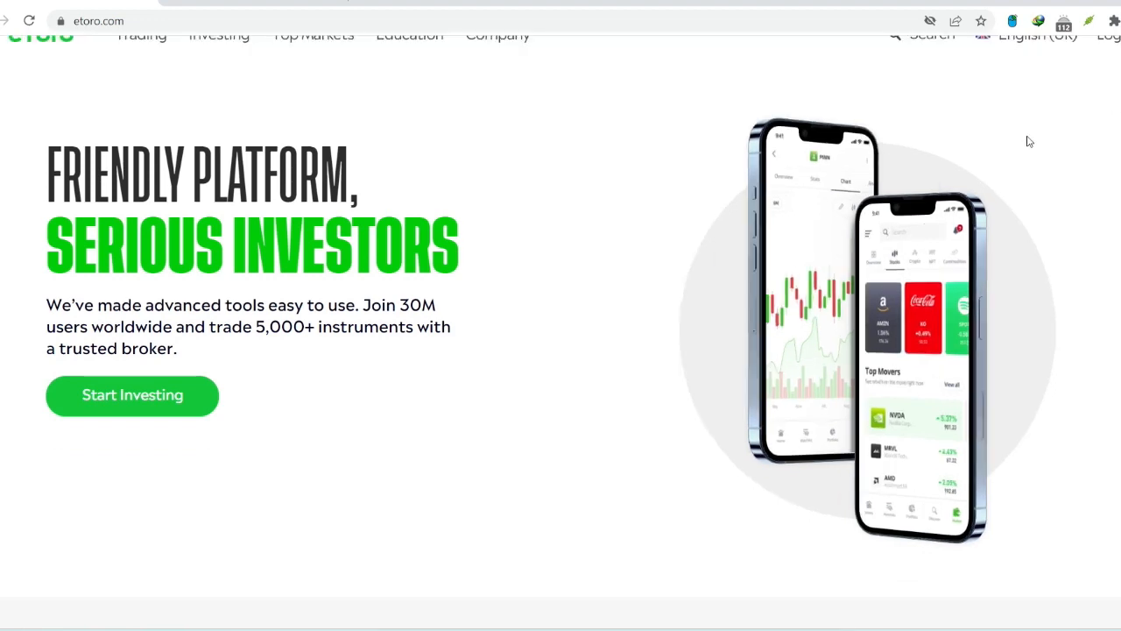
scroll("up", 3)
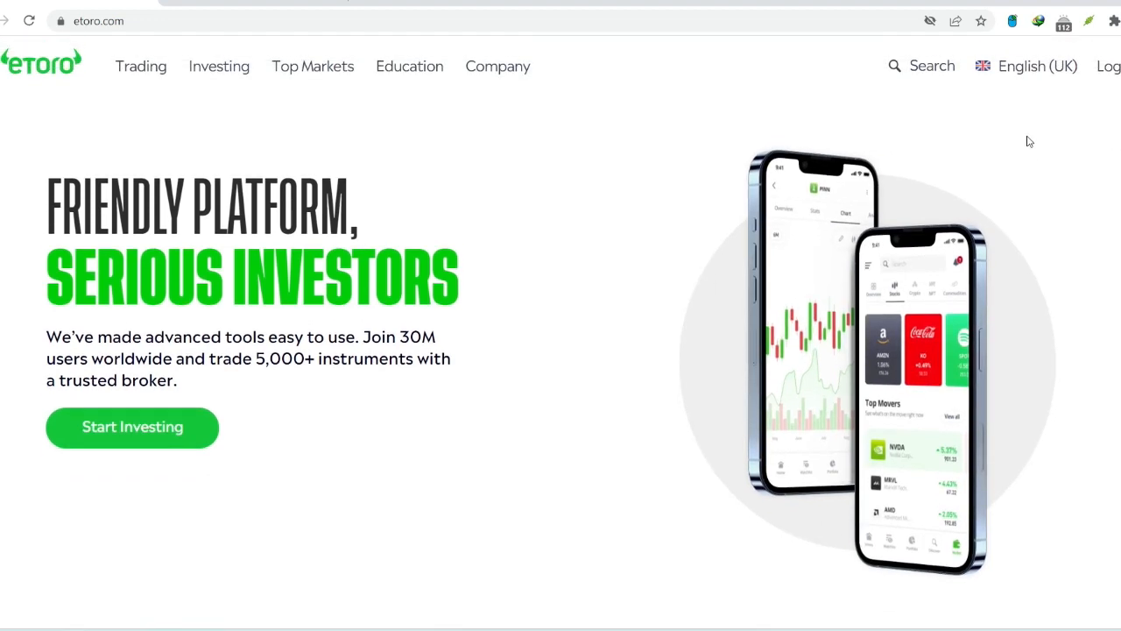
scroll("down", 3)
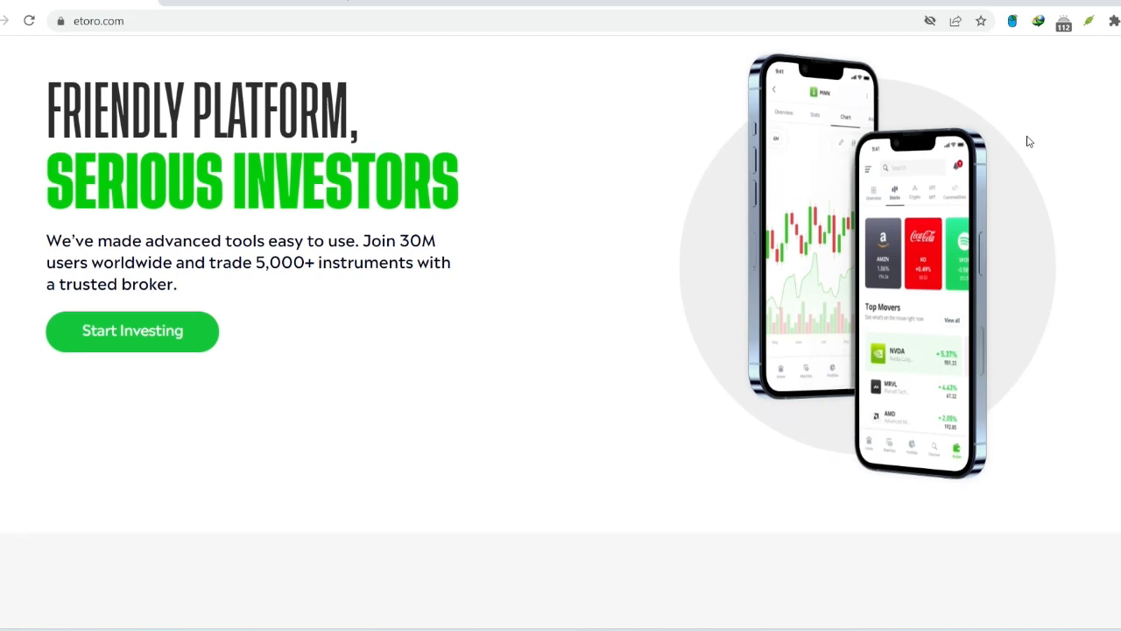
scroll("down", 3)
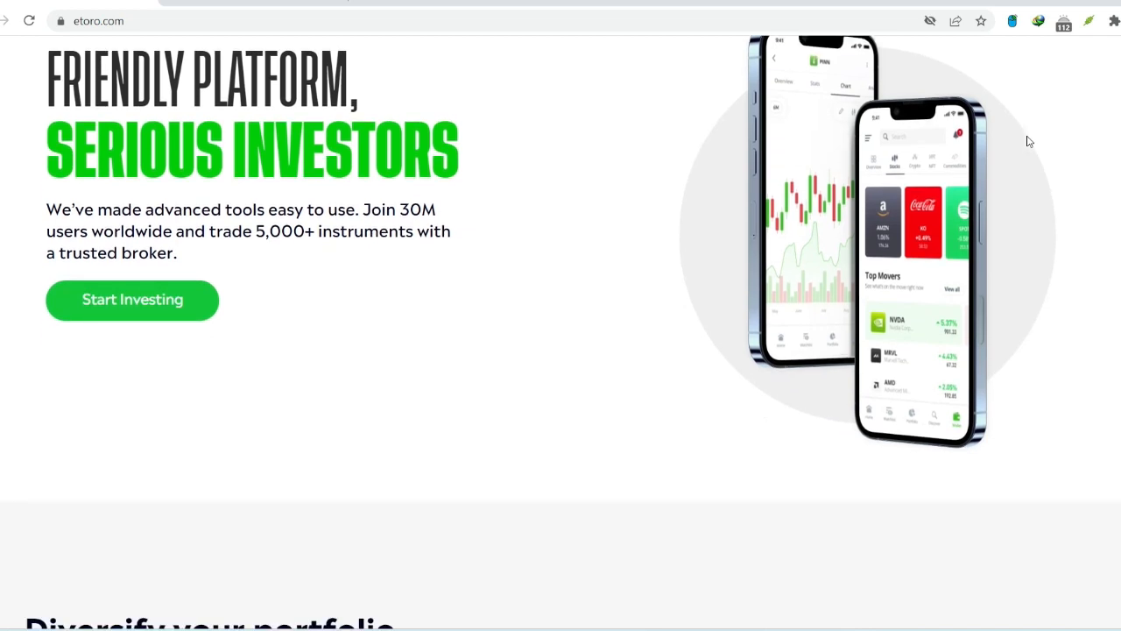
scroll("down", 3)
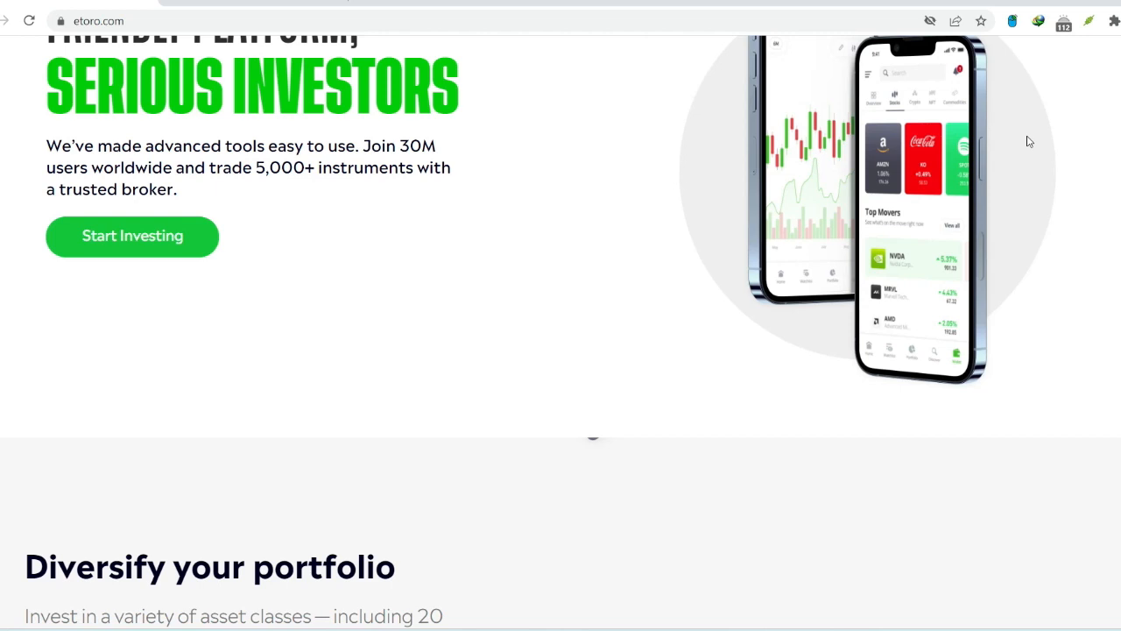
scroll("down", 3)
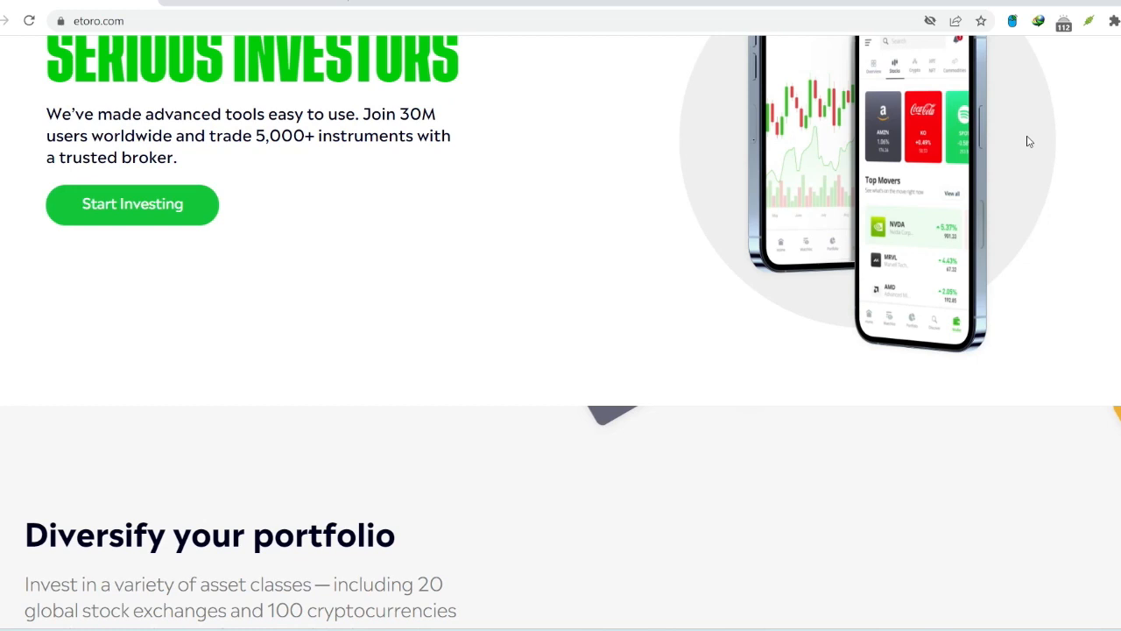
scroll("down", 3)
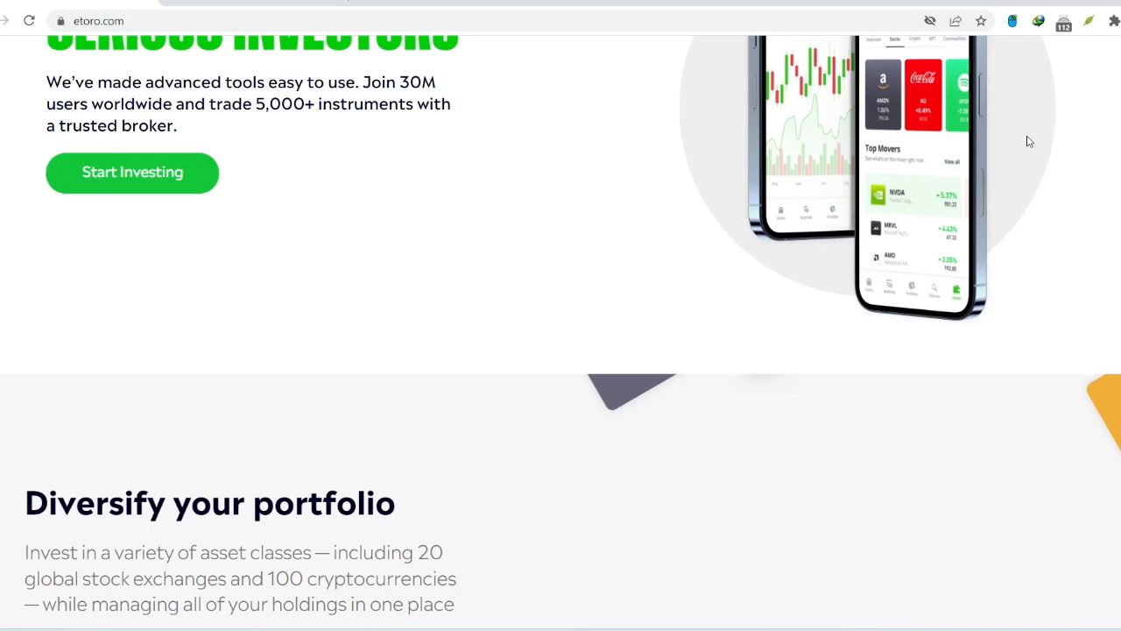
scroll("down", 3)
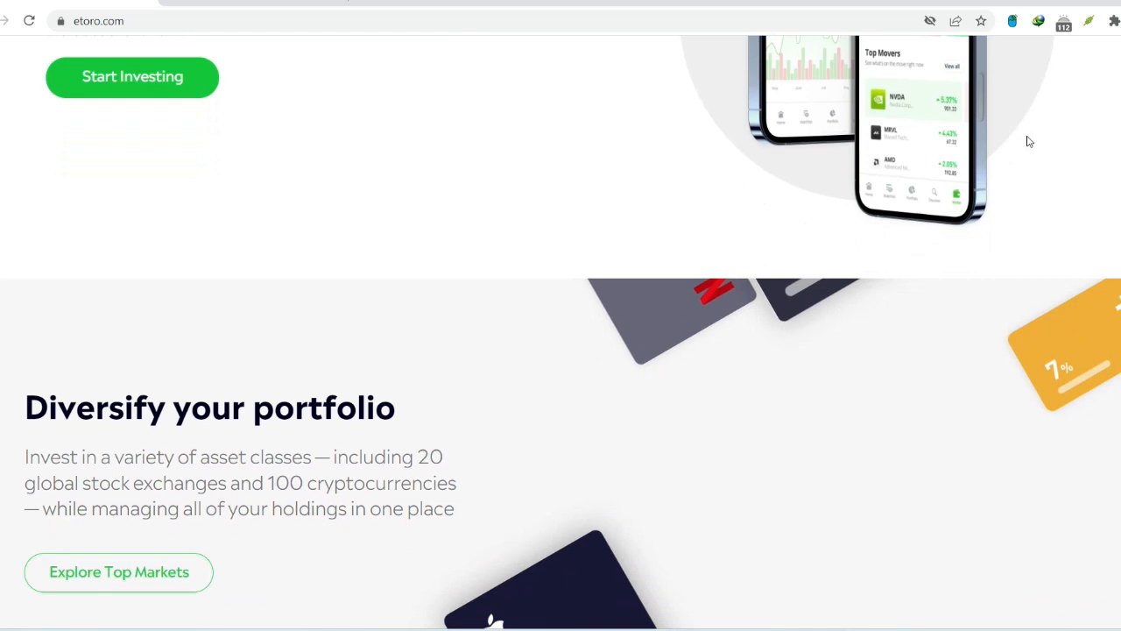
- Scroll past 'Diversify your portfolio' until 'Choose your core' and its five portfolios show
scroll("down", 3)
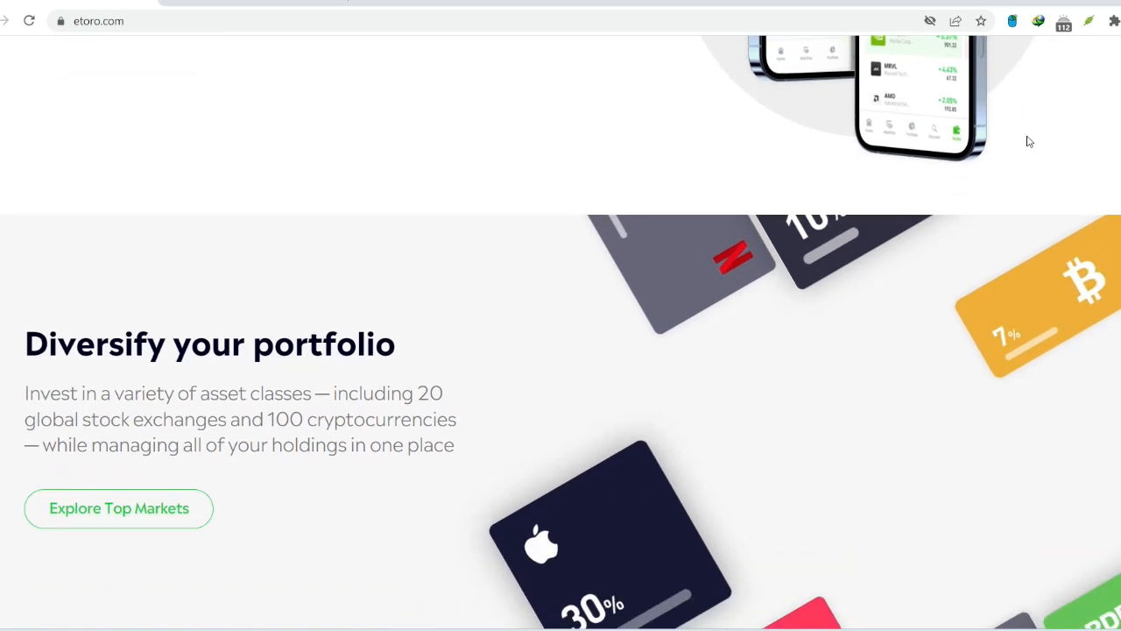
scroll("down", 3)
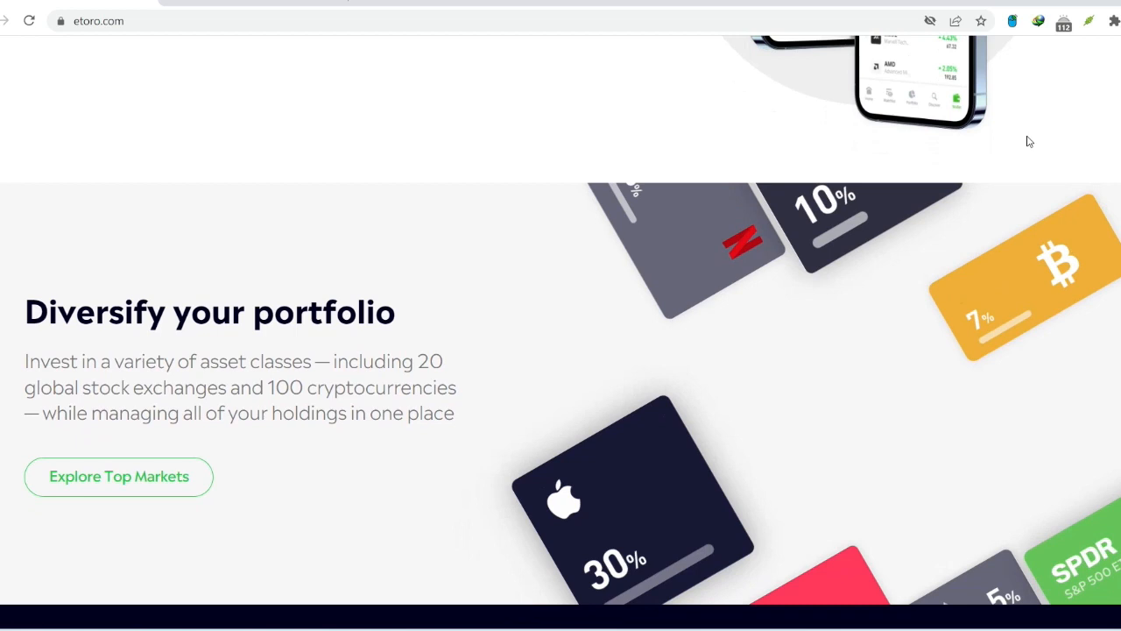
scroll("down", 3)
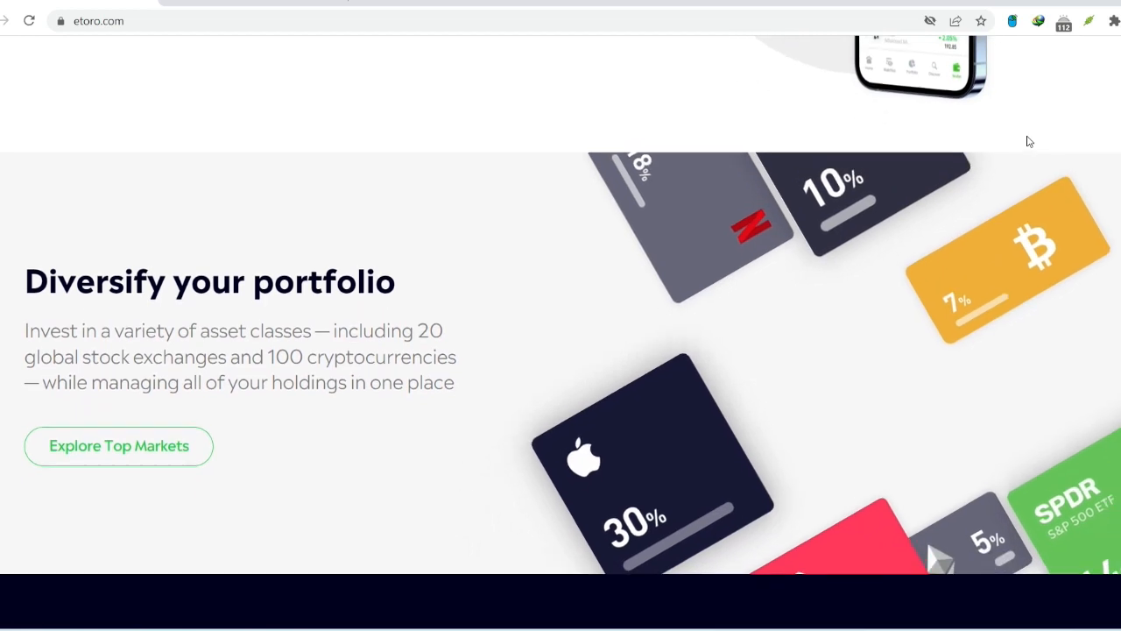
scroll("up", 3)
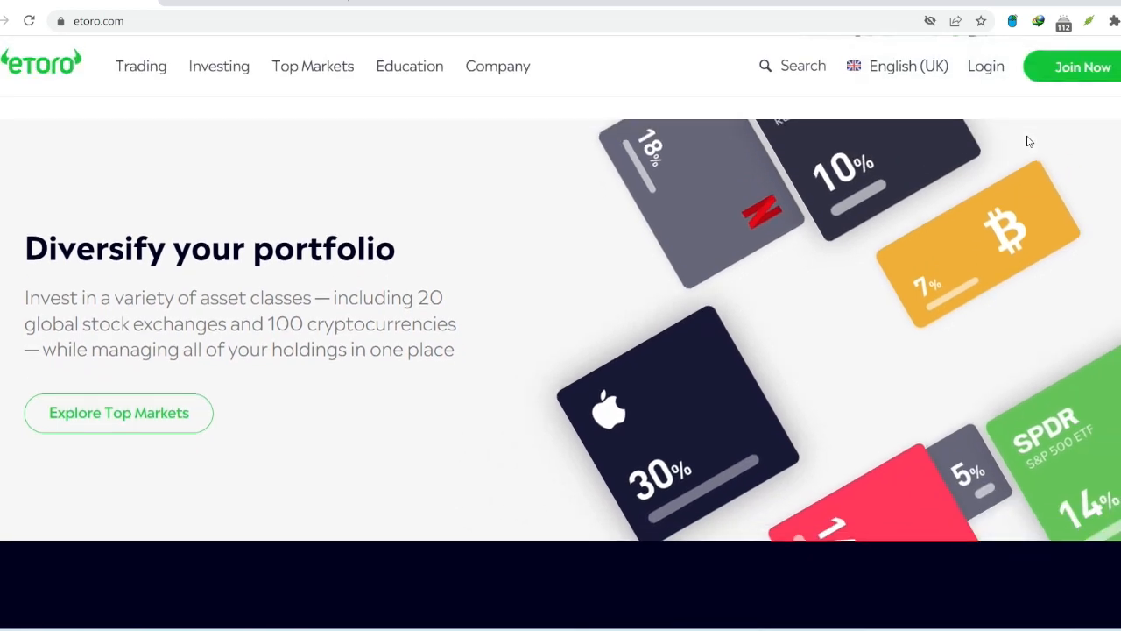
scroll("down", 3)
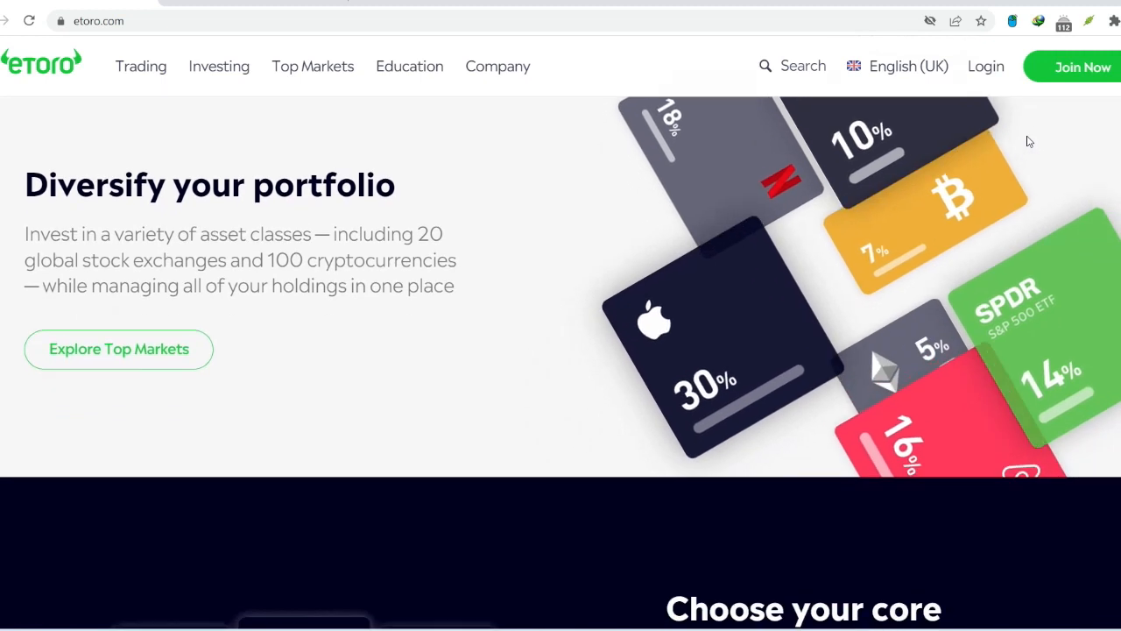
scroll("down", 3)
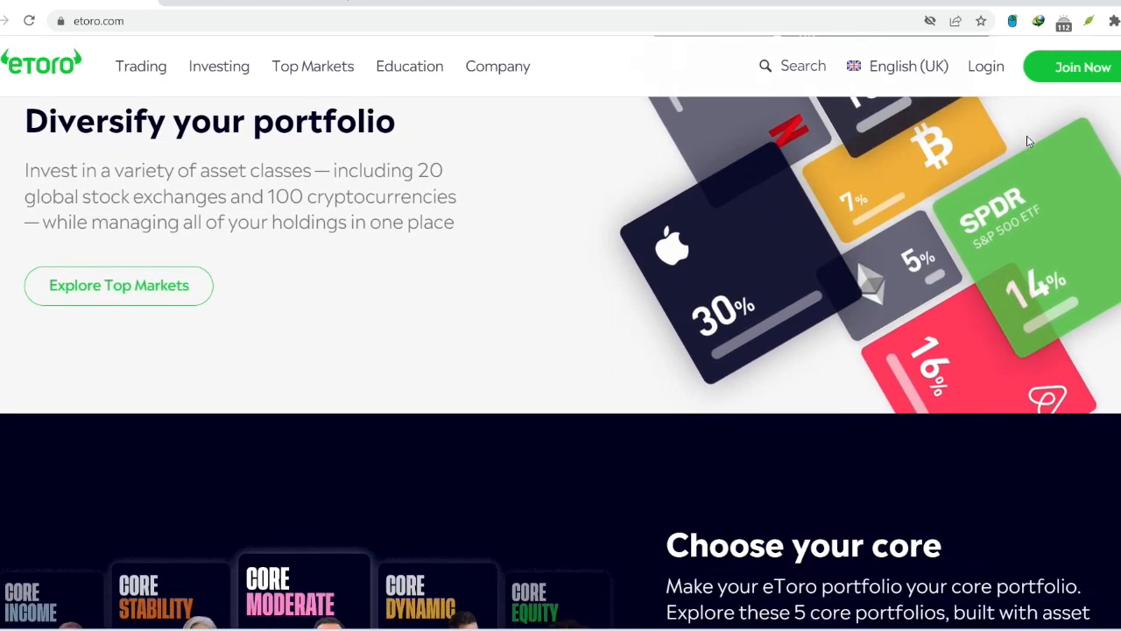
scroll("down", 3)
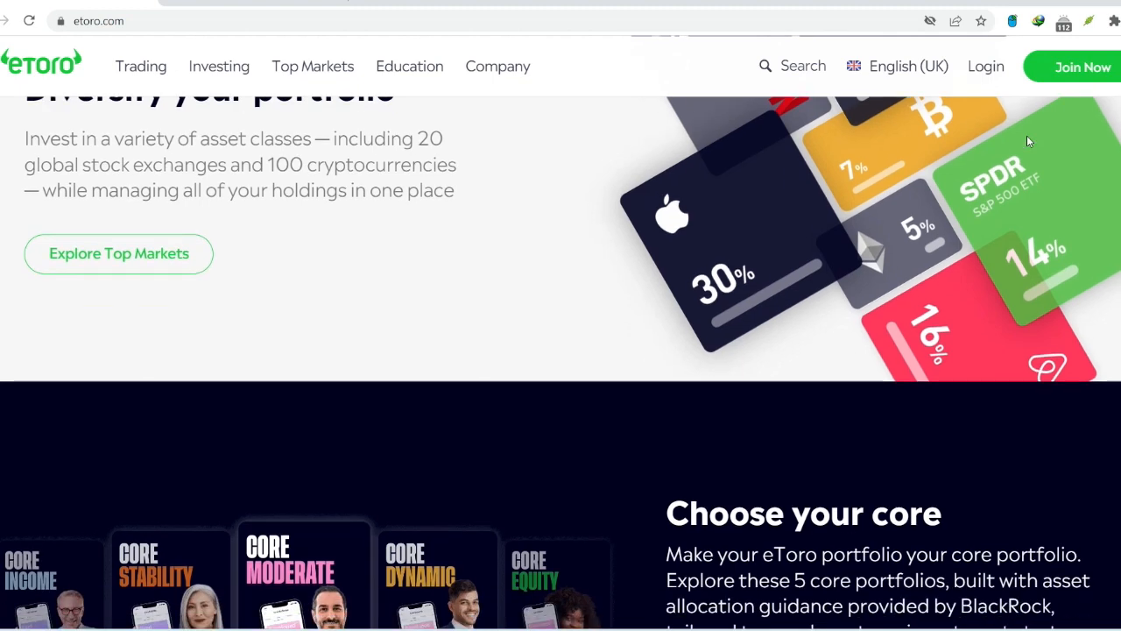
- Scroll through the core portfolios to 'Your funds are held in top-tier institutions'
scroll("down", 3)
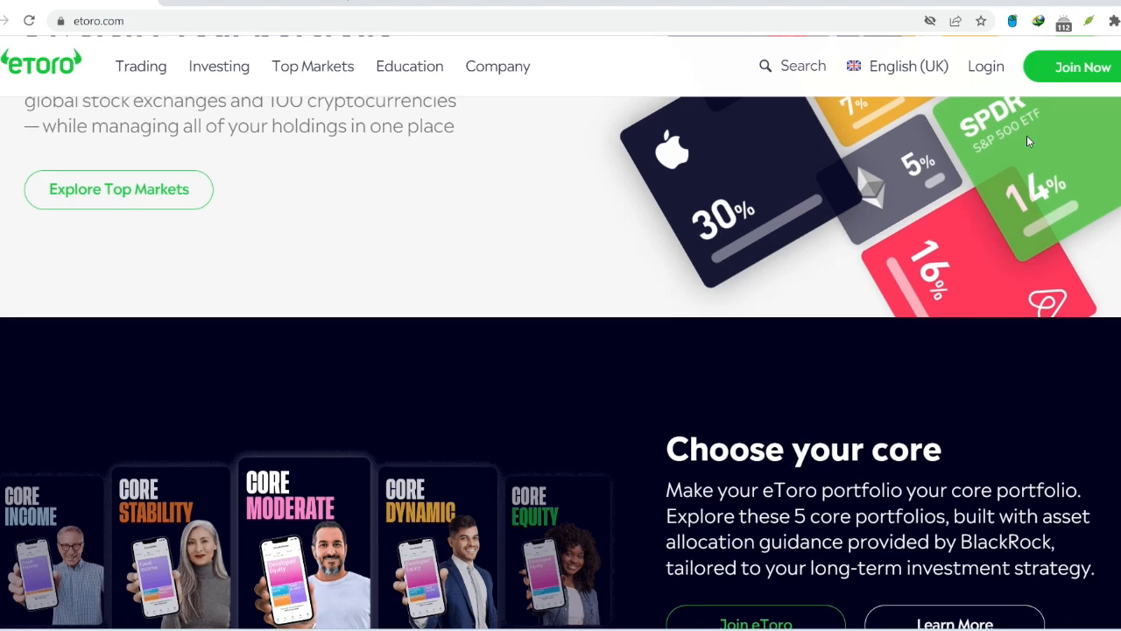
scroll("down", 3)
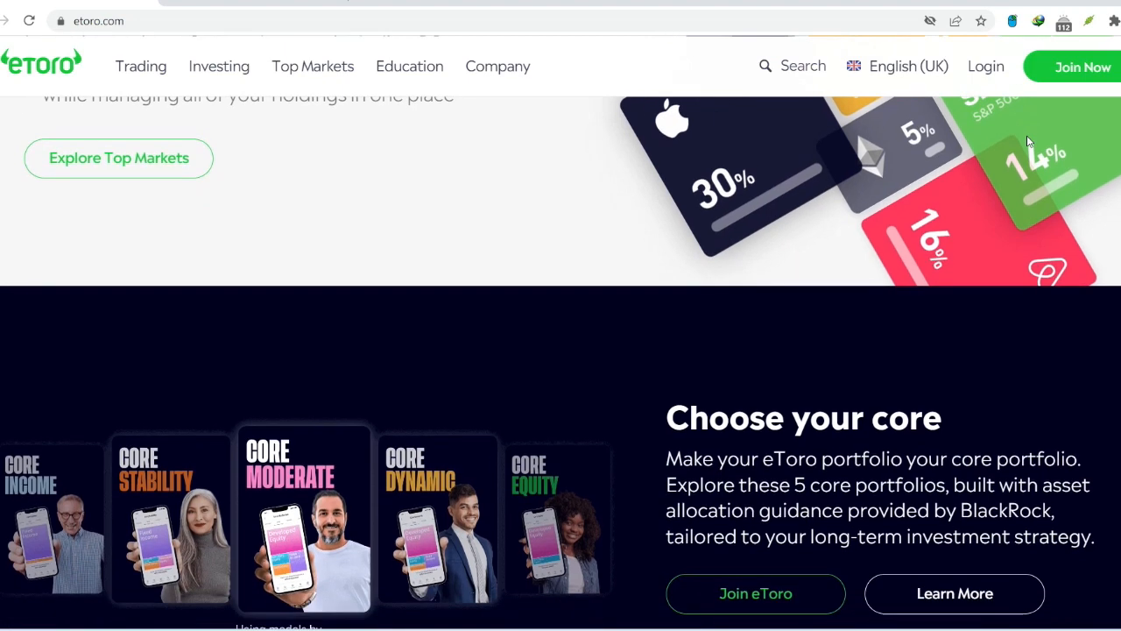
scroll("down", 3)
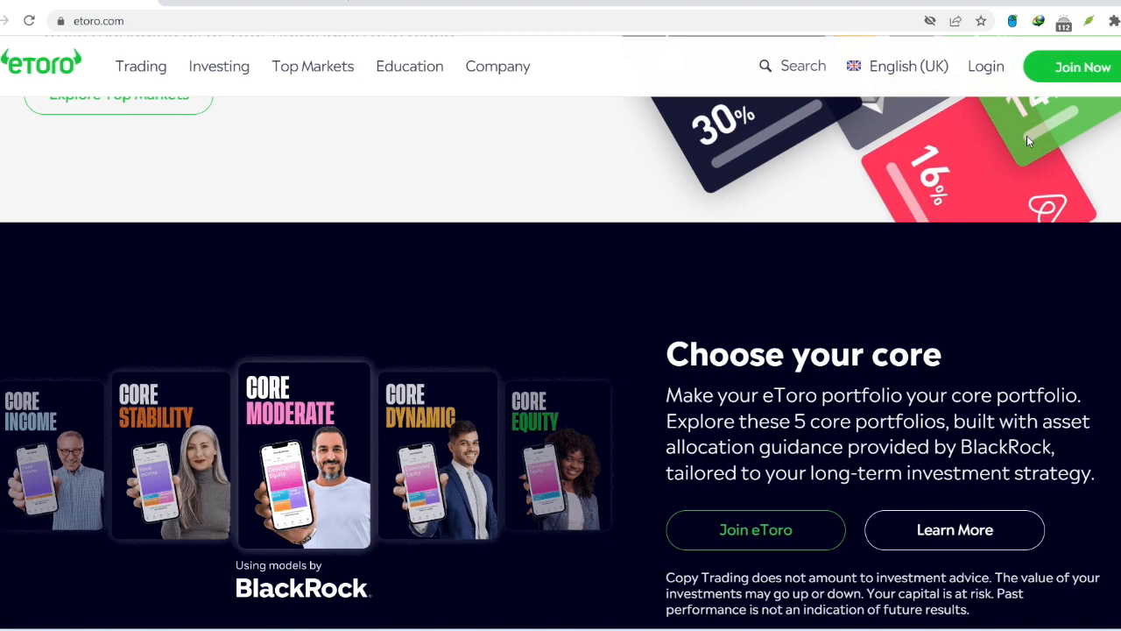
scroll("down", 3)
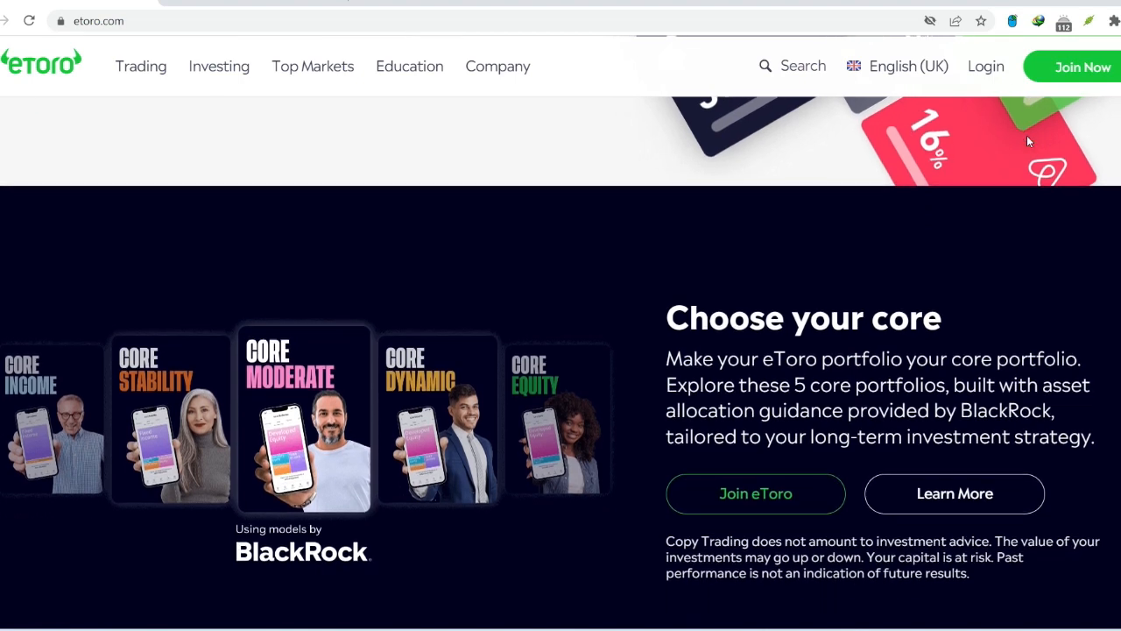
scroll("down", 3)
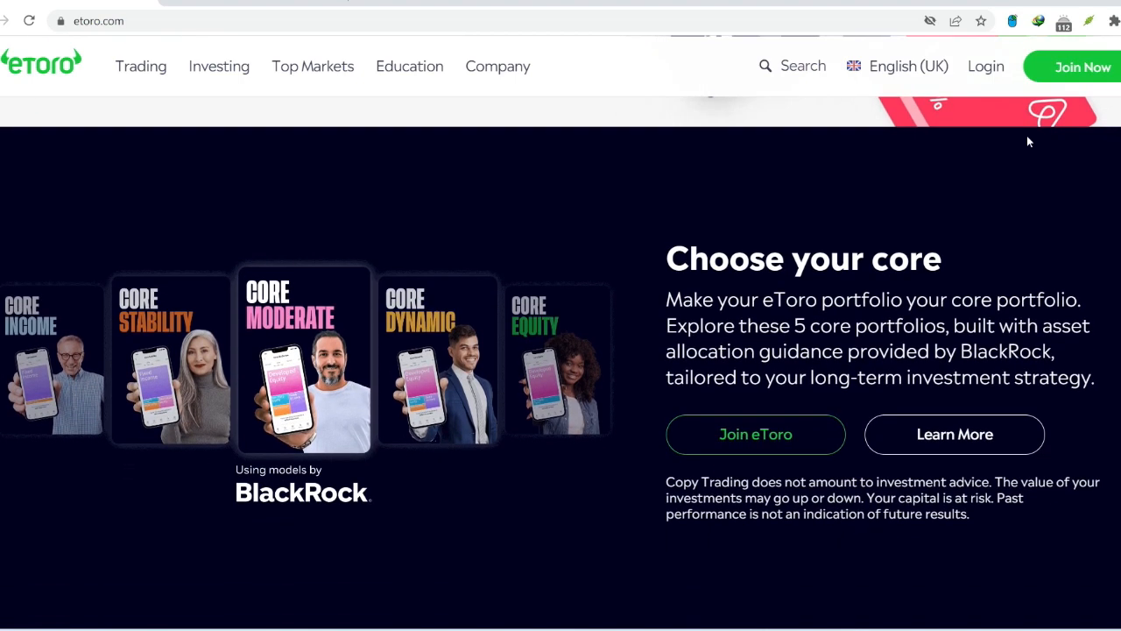
scroll("down", 3)
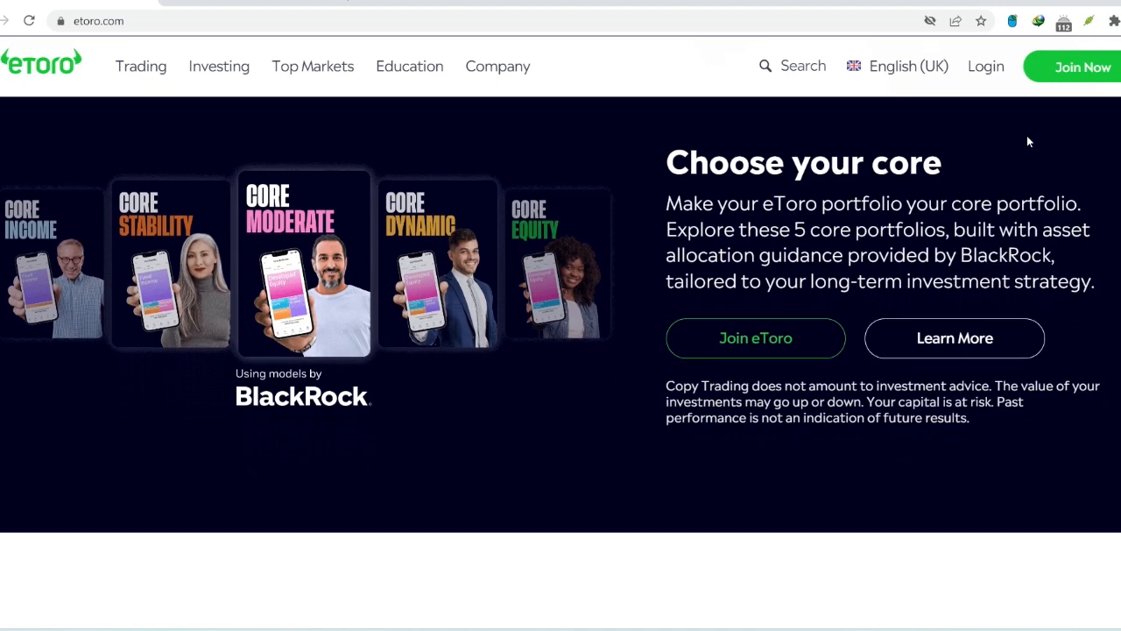
scroll("down", 3)
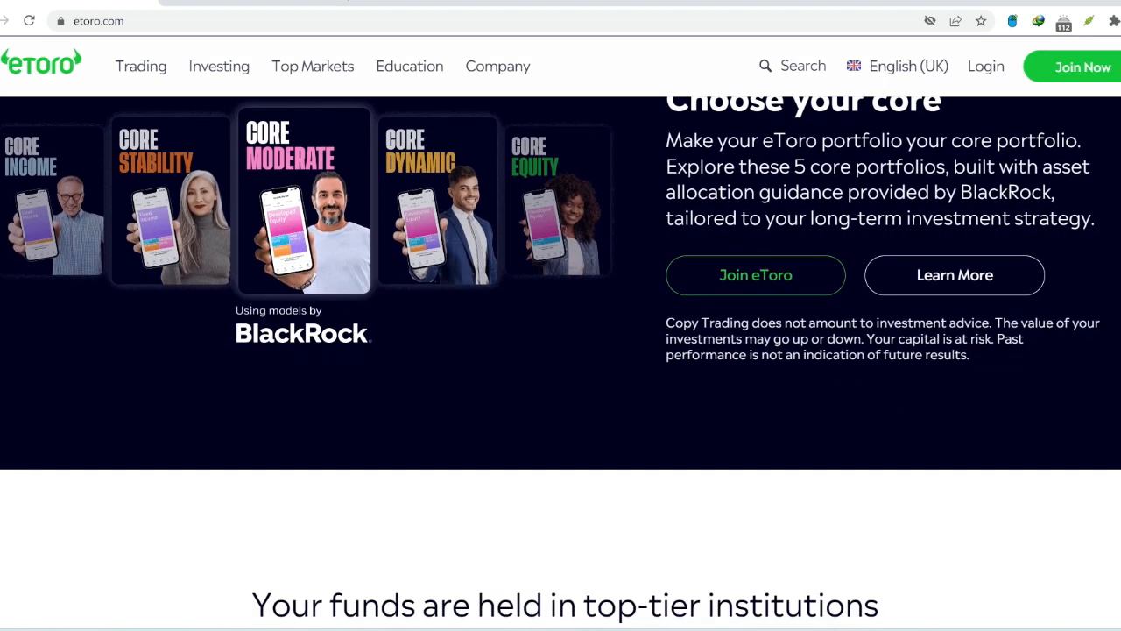
scroll("down", 3)
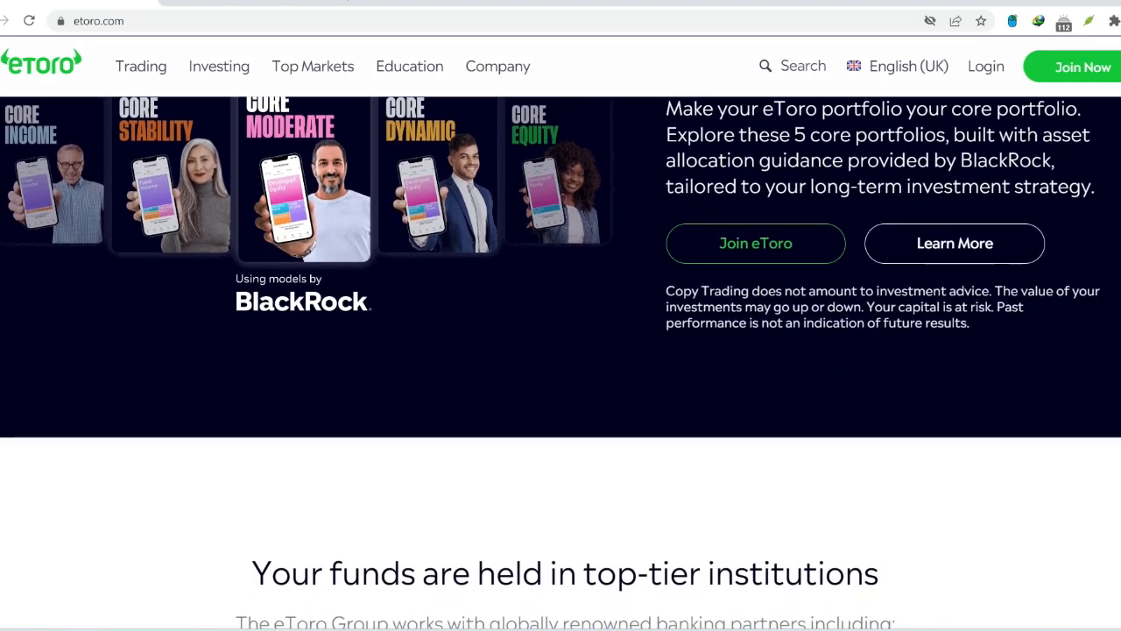
scroll("down", 3)
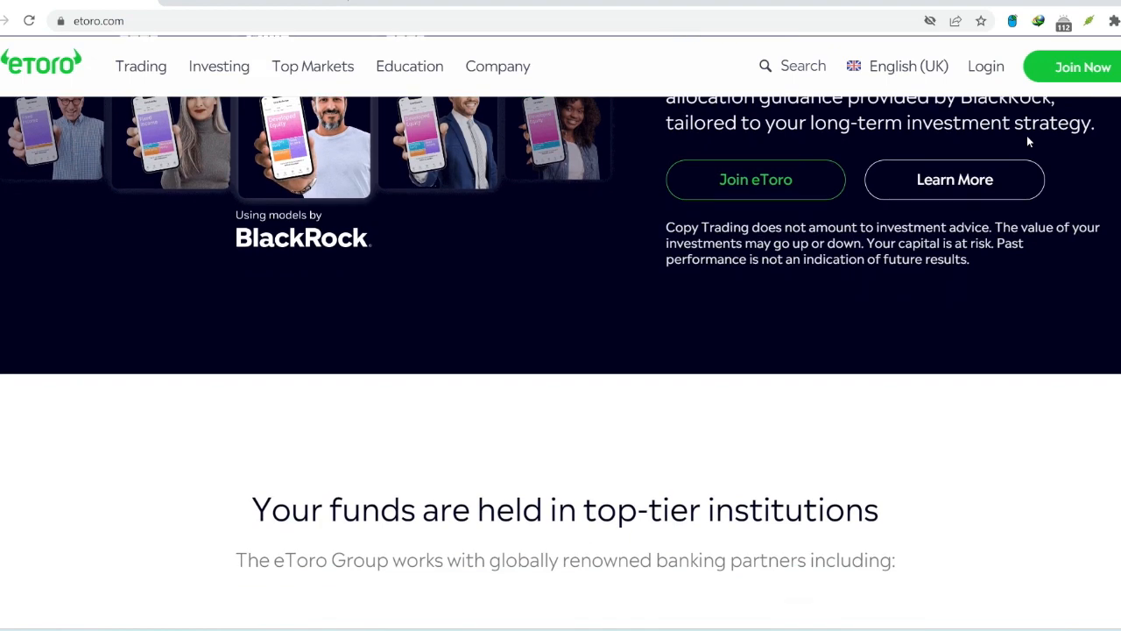
- Scroll past the partner bank logos down to the 'Copy top investors' CopyTrader section
scroll("down", 3)
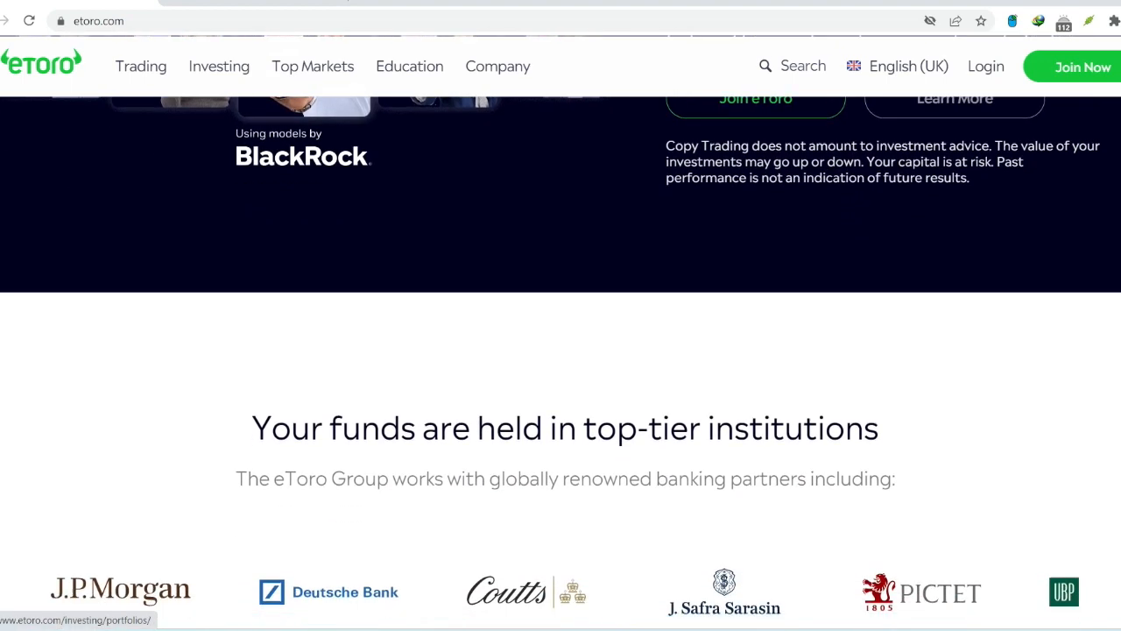
scroll("down", 3)
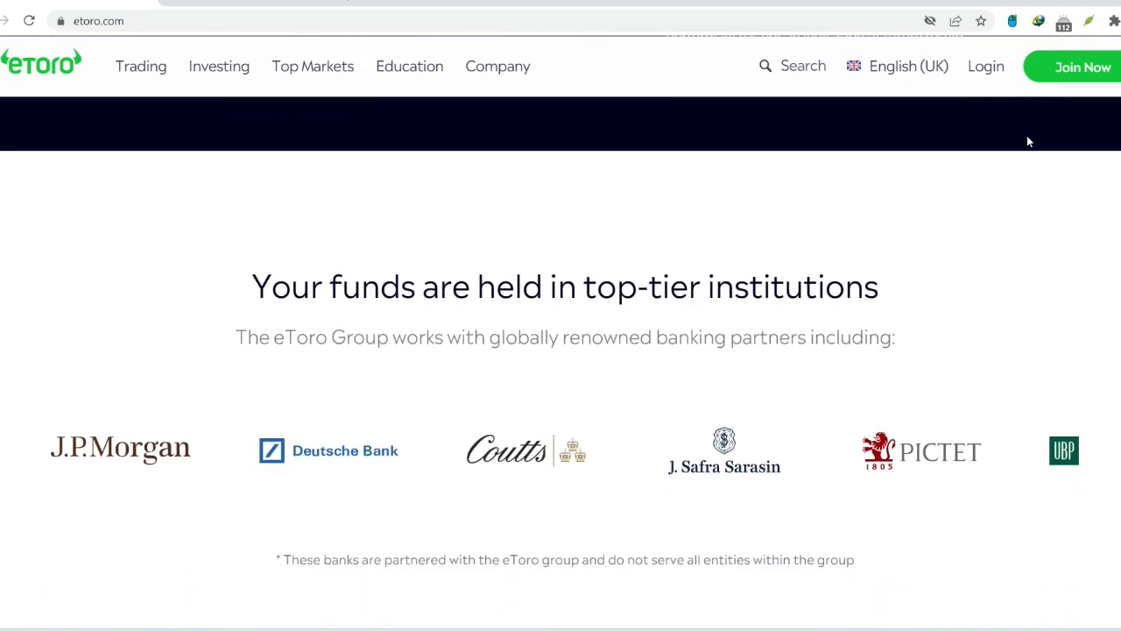
scroll("down", 3)
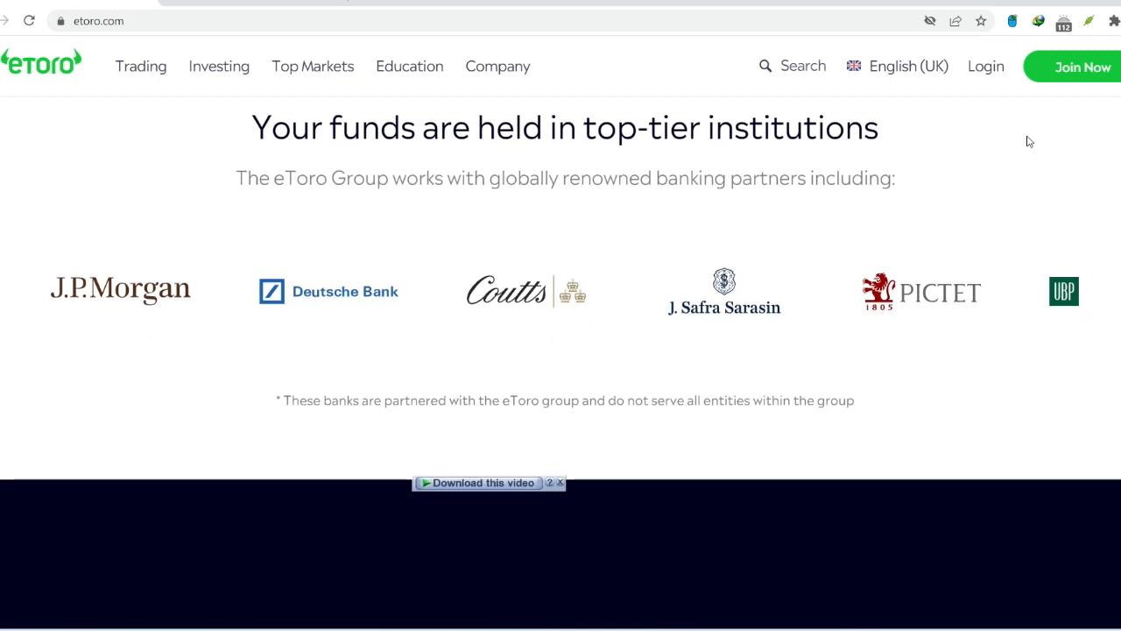
scroll("down", 3)
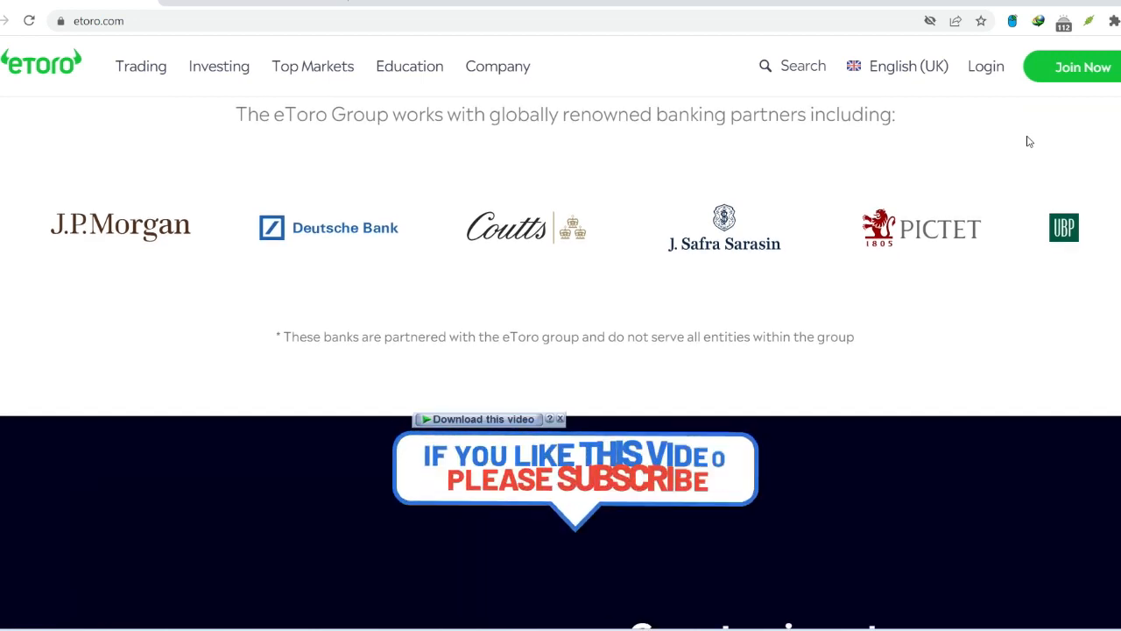
scroll("down", 3)
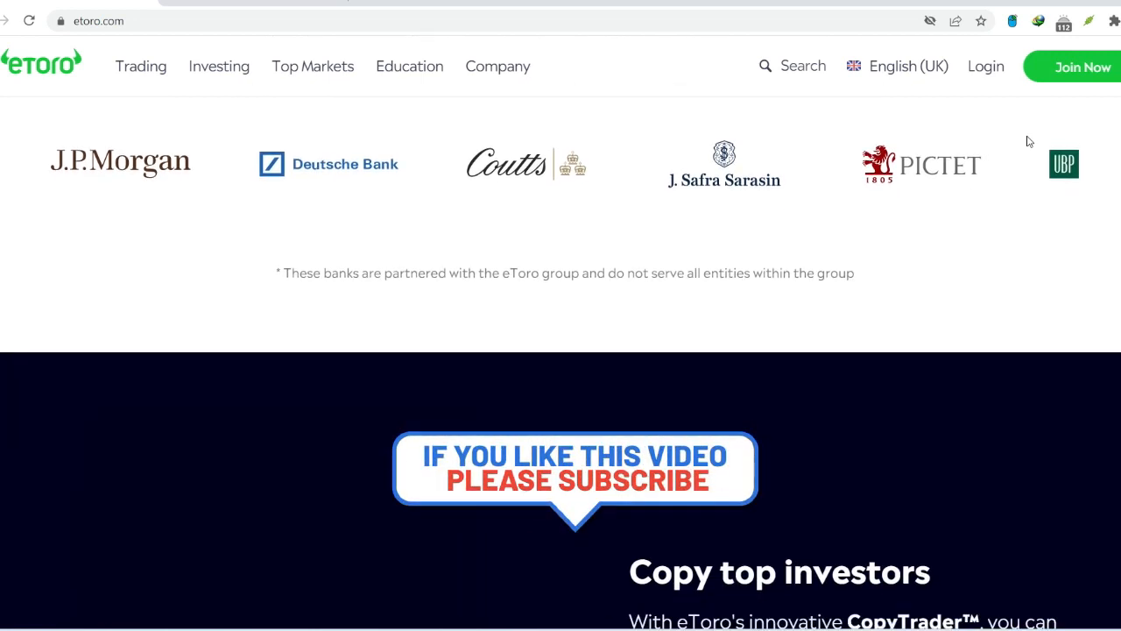
scroll("down", 3)
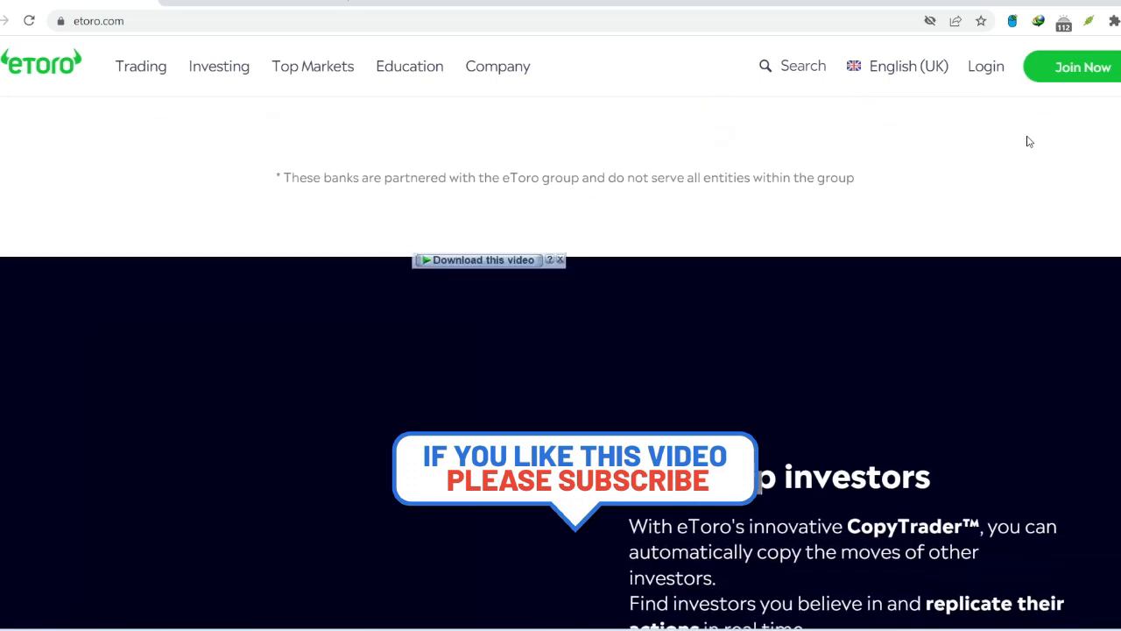
scroll("down", 3)
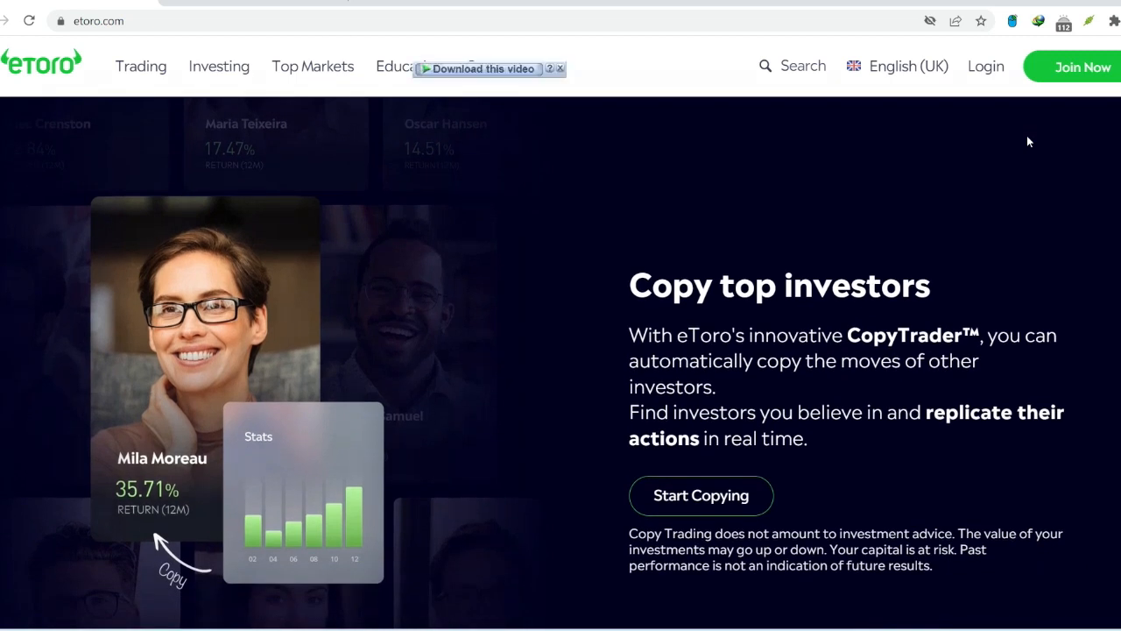
- Scroll past CopyTrader down to the 'Trusted worldwide' section about investors in 100+ countries
scroll("down", 3)
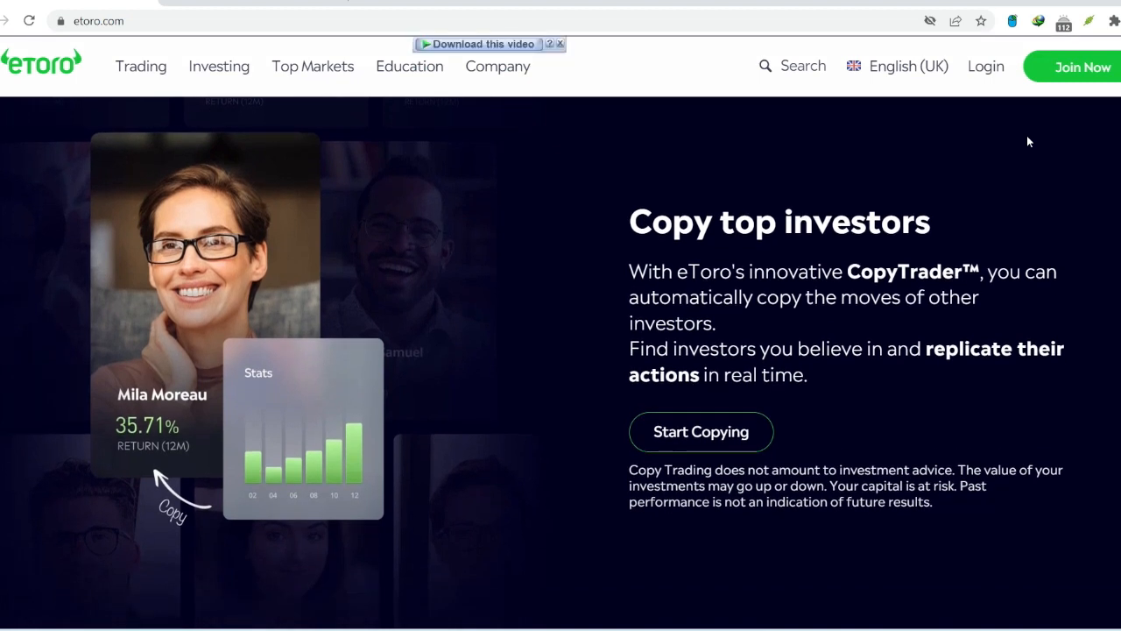
scroll("up", 3)
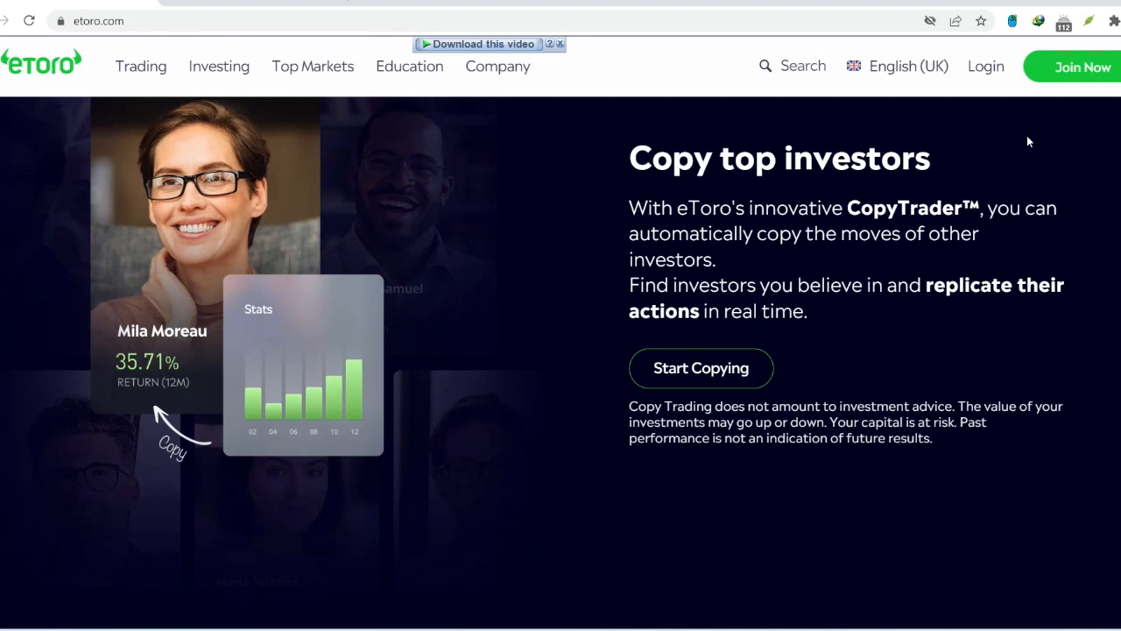
left_click(560, 43)
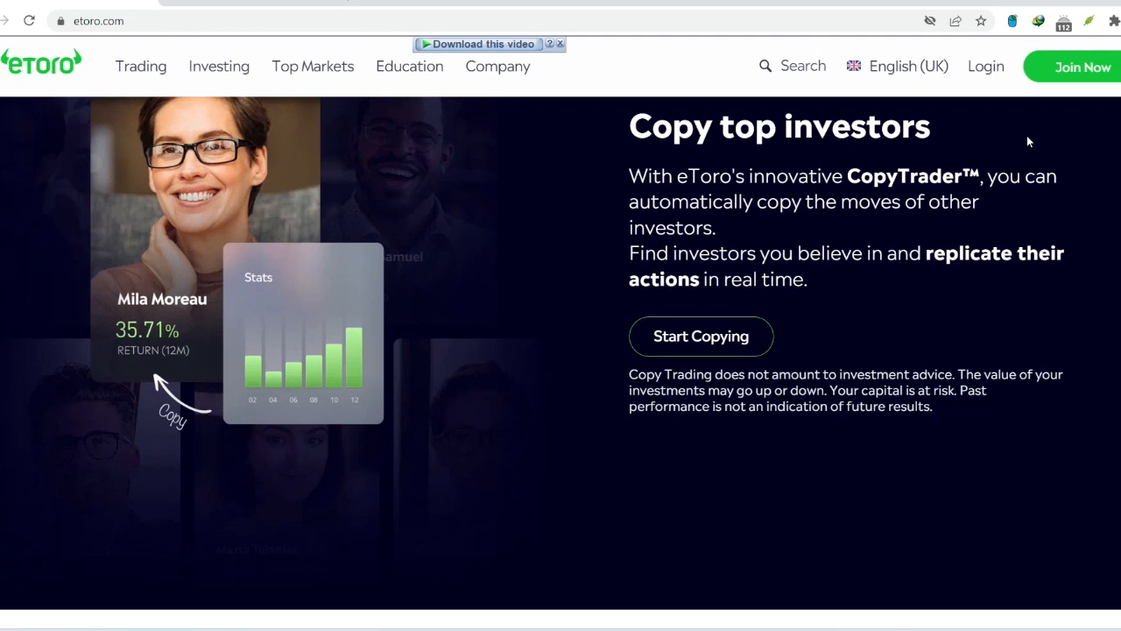
scroll("down", 3)
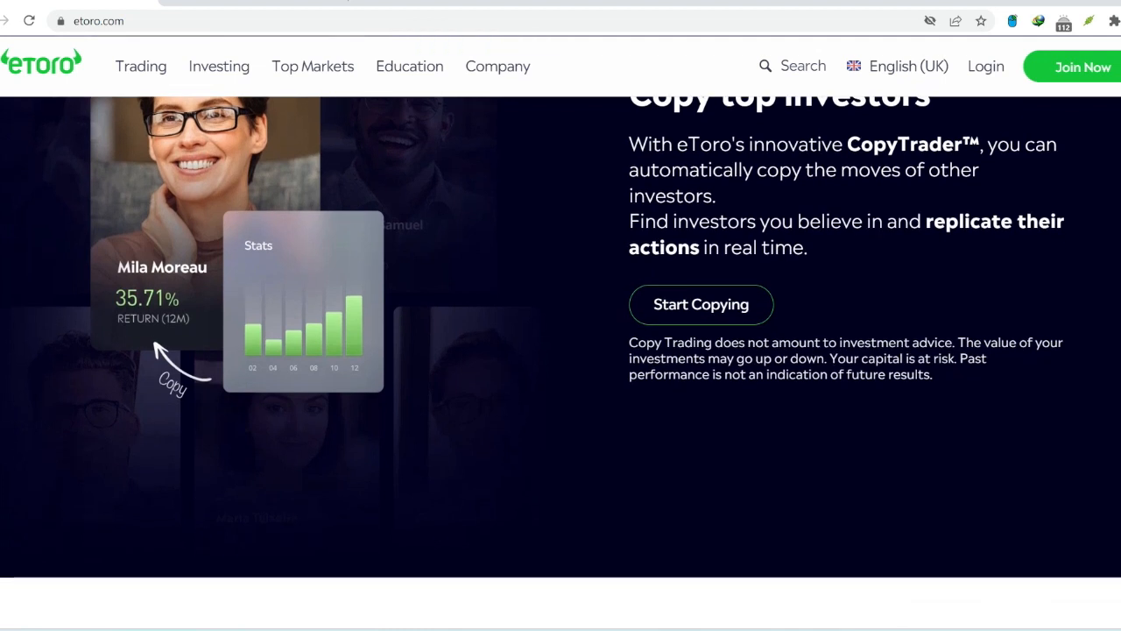
scroll("down", 3)
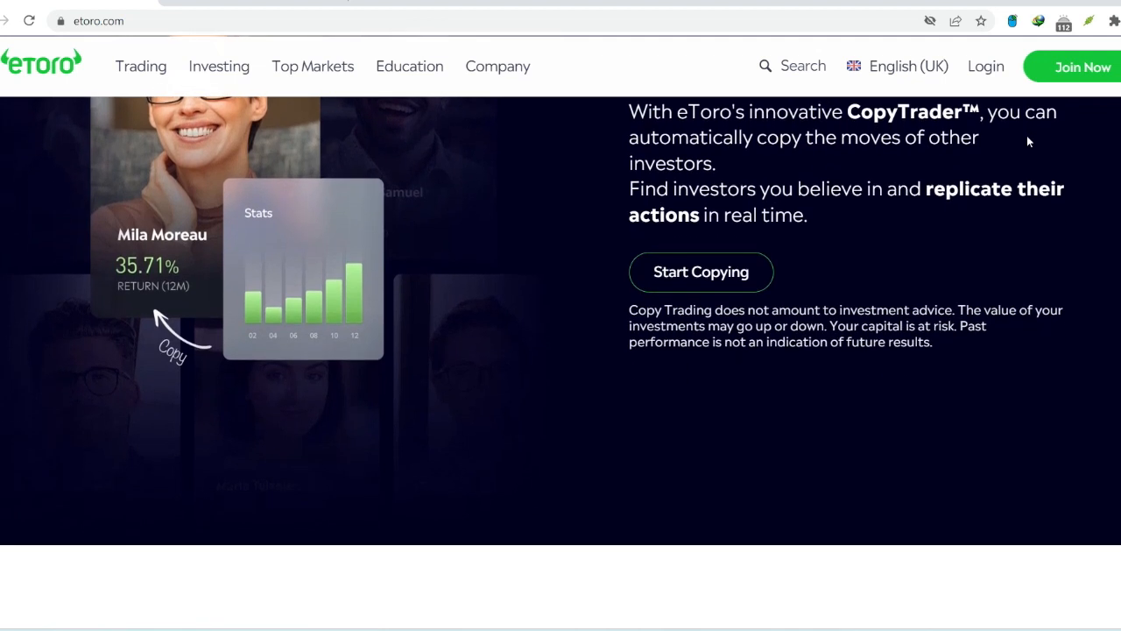
scroll("down", 3)
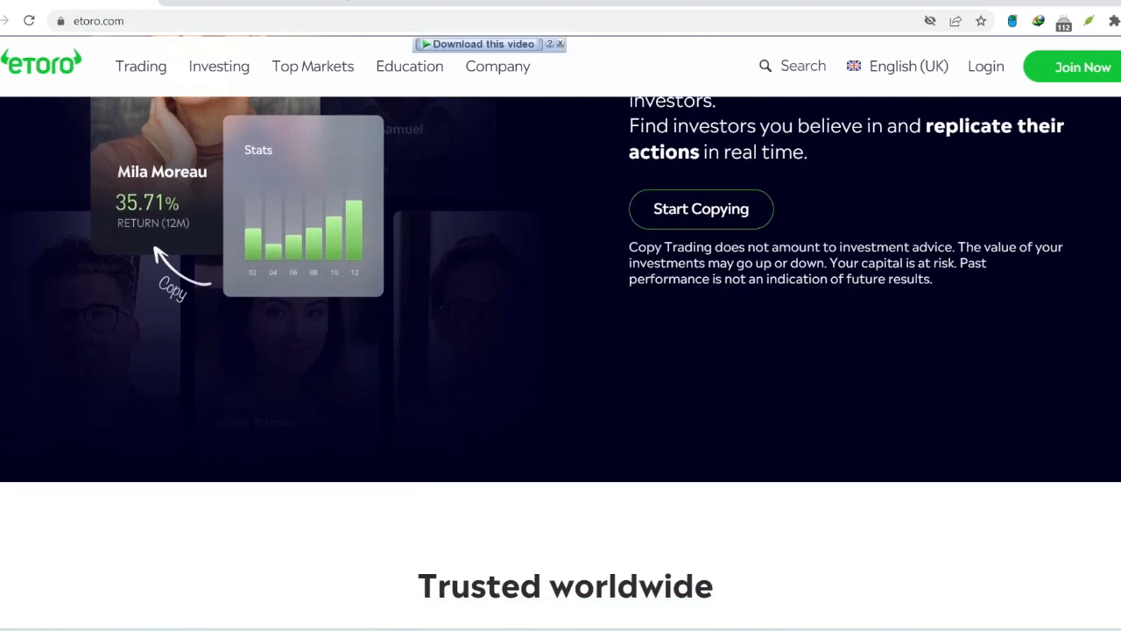
scroll("down", 3)
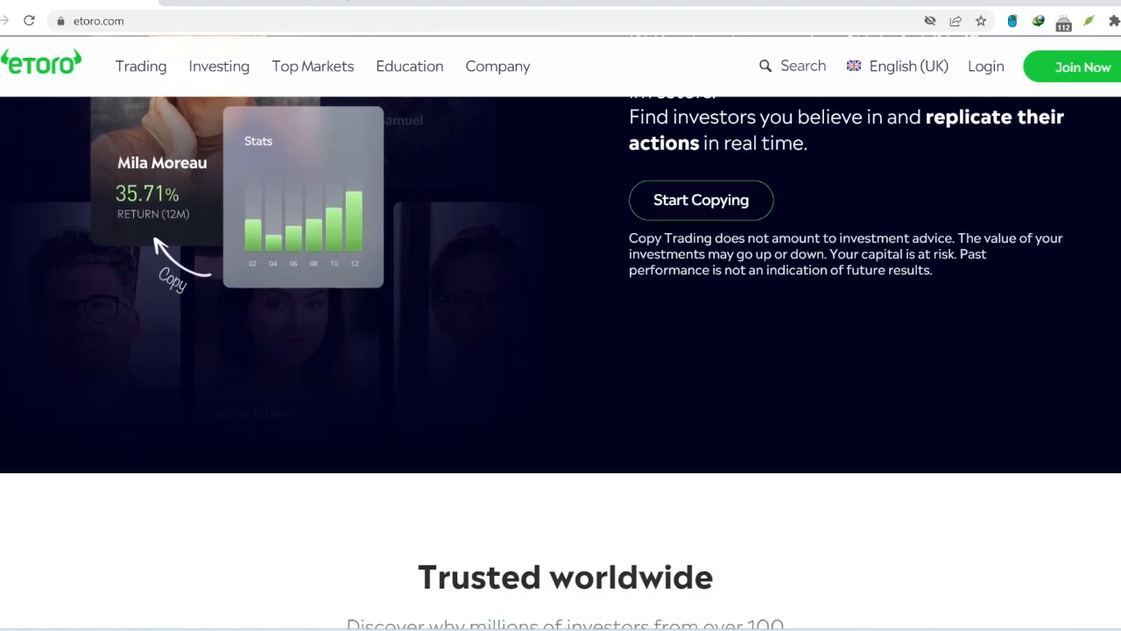
scroll("down", 3)
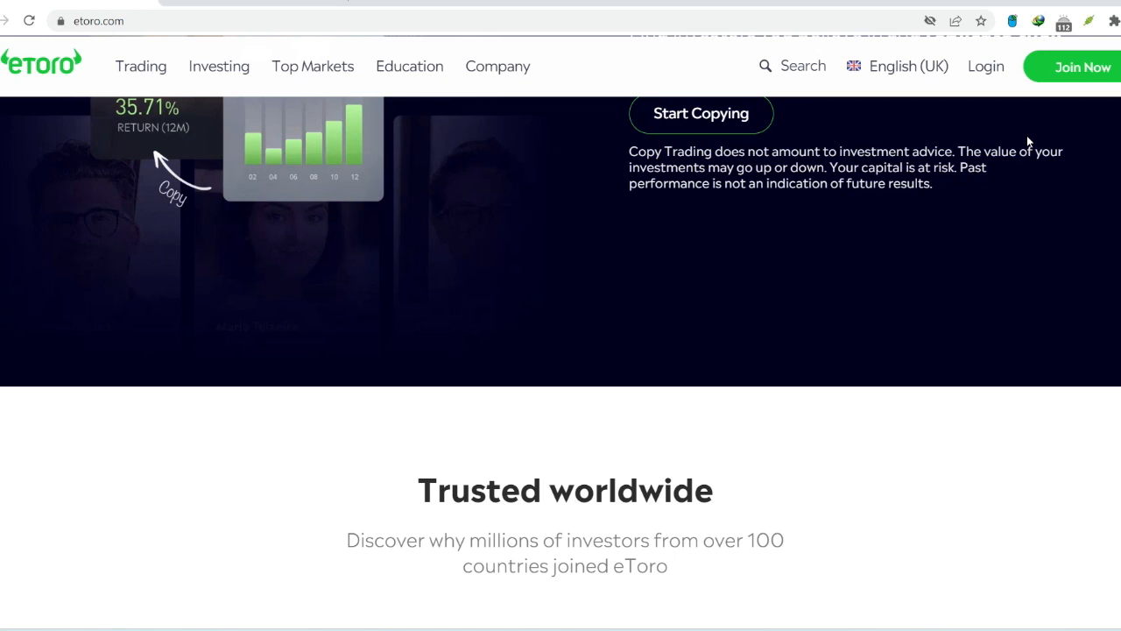
scroll("down", 3)
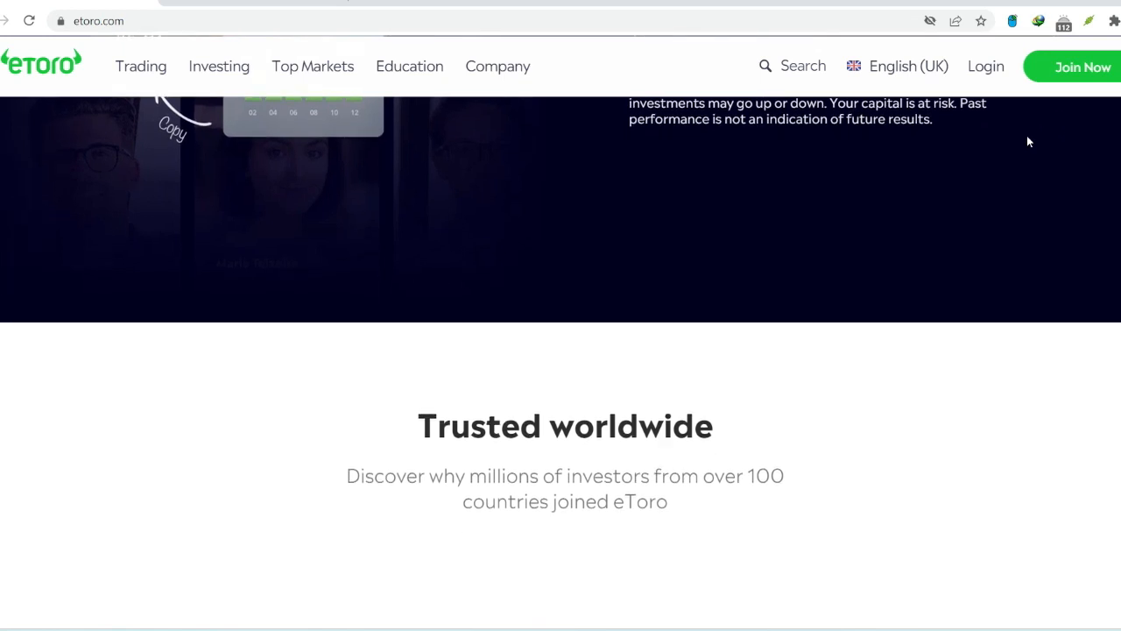
scroll("down", 3)
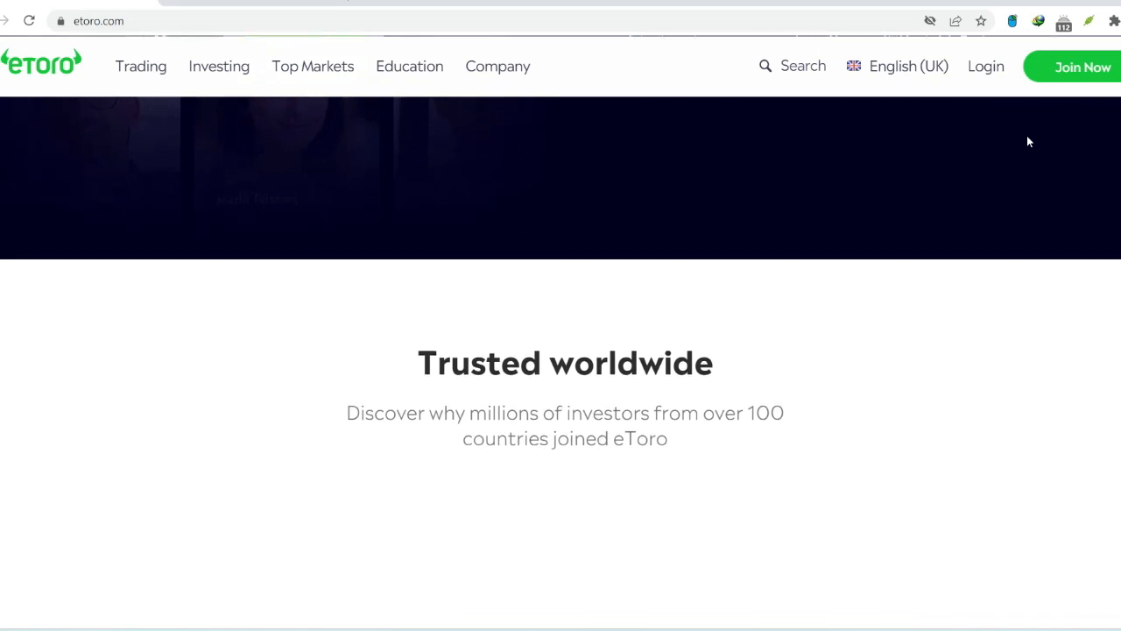
mouse_move(907, 66)
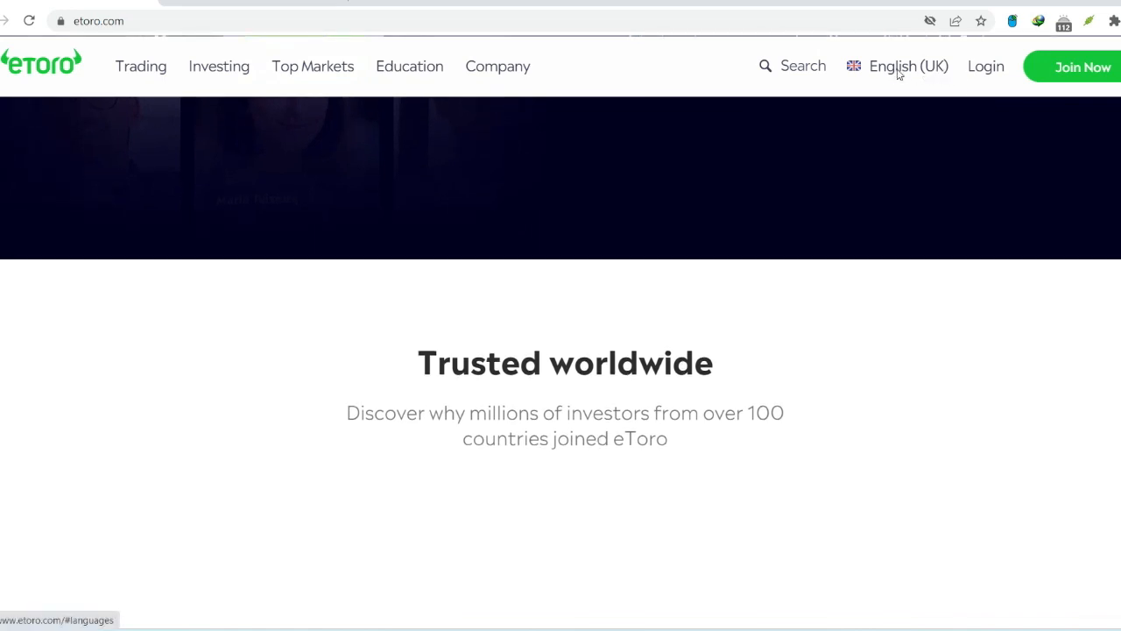
- View the Select Your Language list from the English (UK) selector, then close it unchanged
left_click(907, 67)
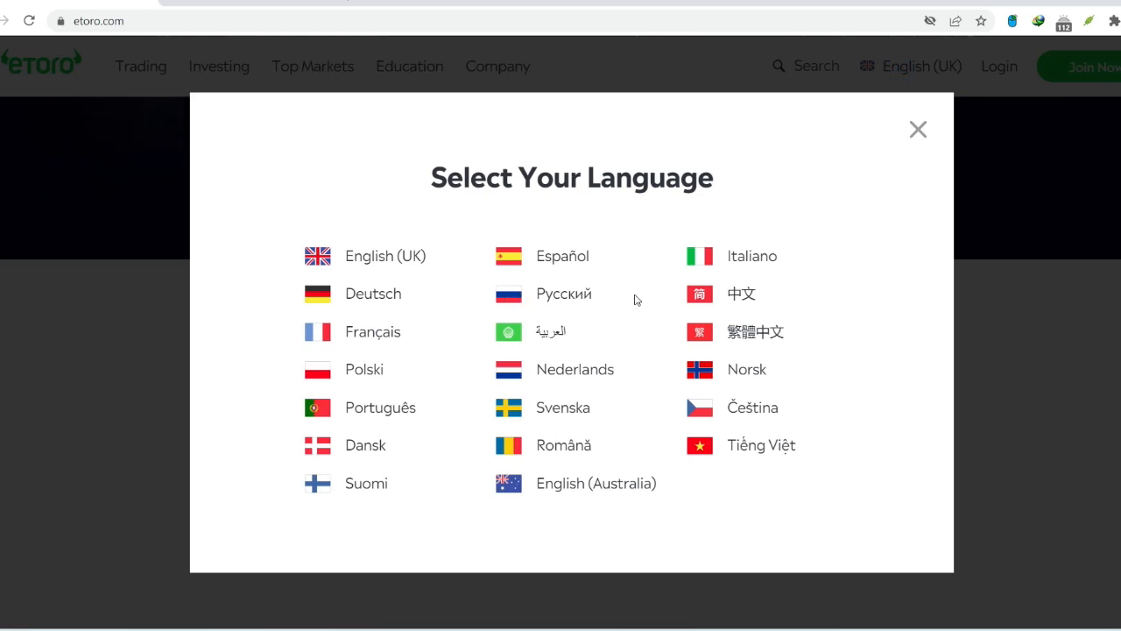
mouse_move(637, 473)
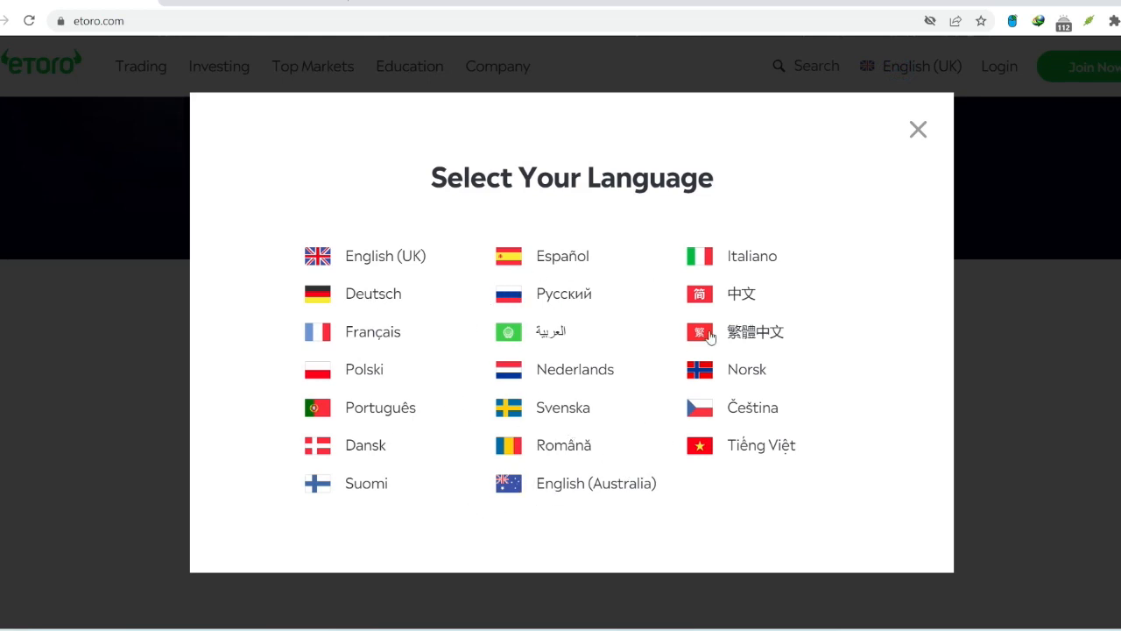
mouse_move(918, 130)
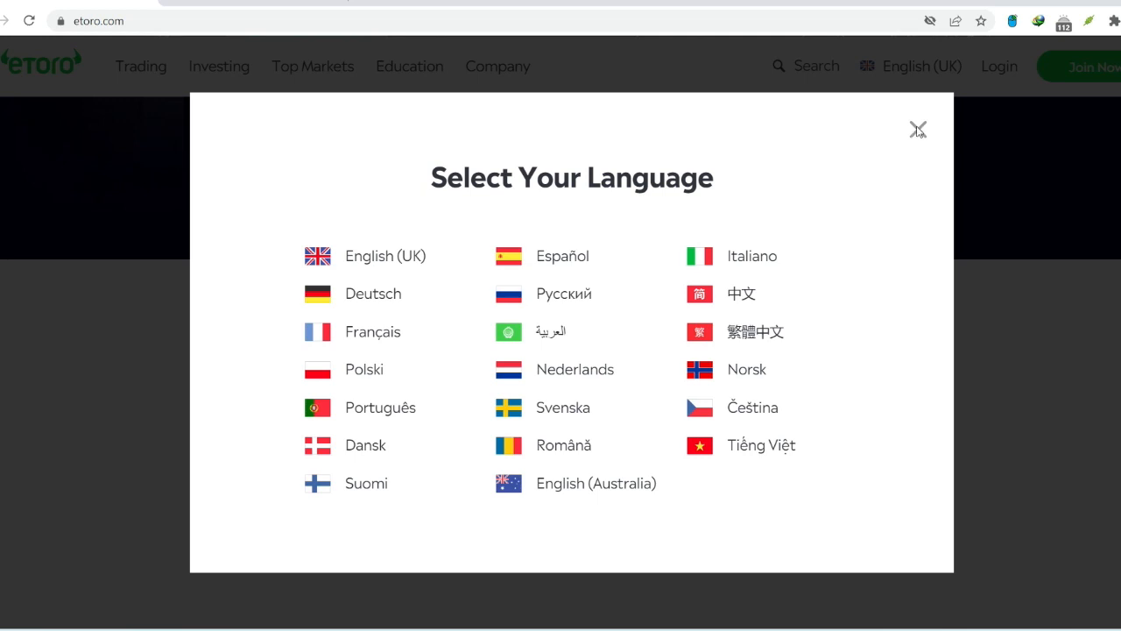
left_click(918, 130)
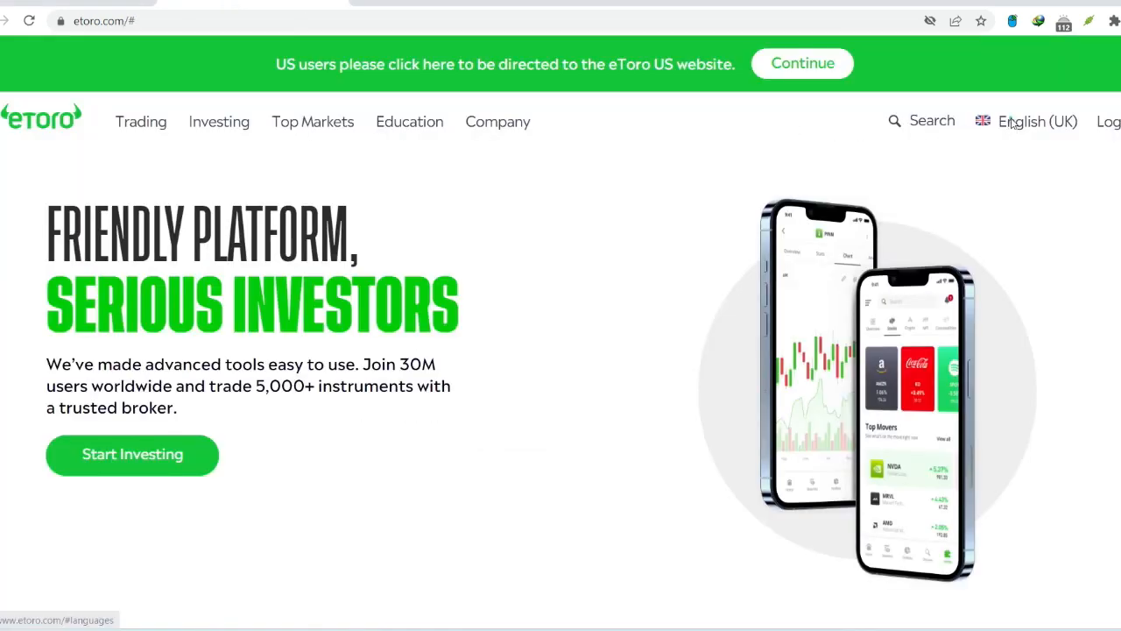
left_click(1037, 121)
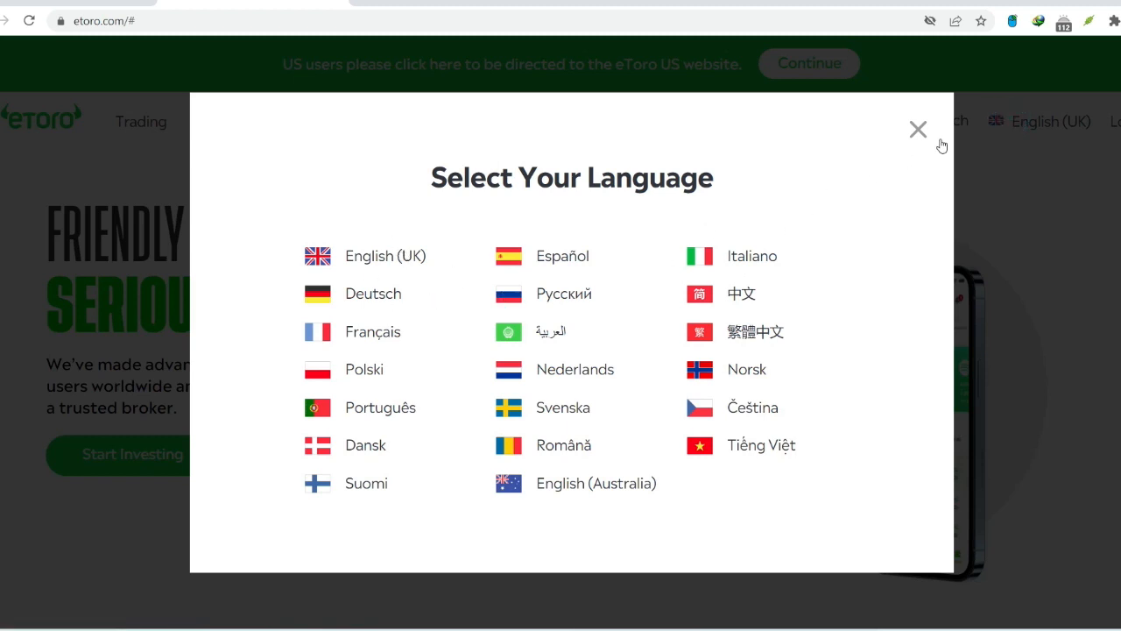
left_click(918, 129)
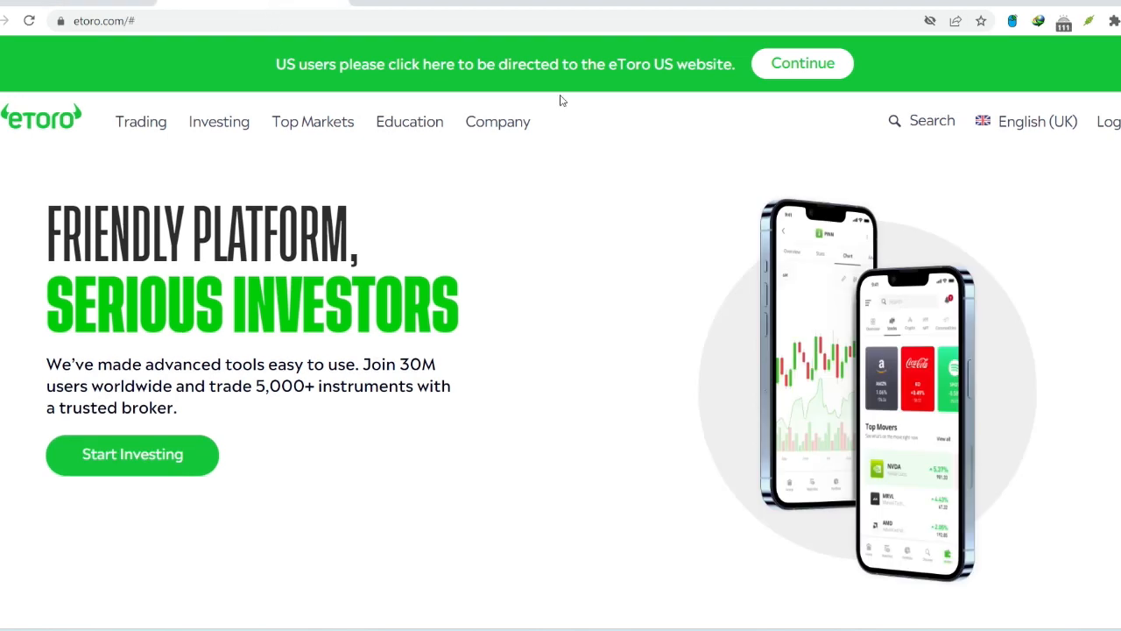
mouse_move(943, 95)
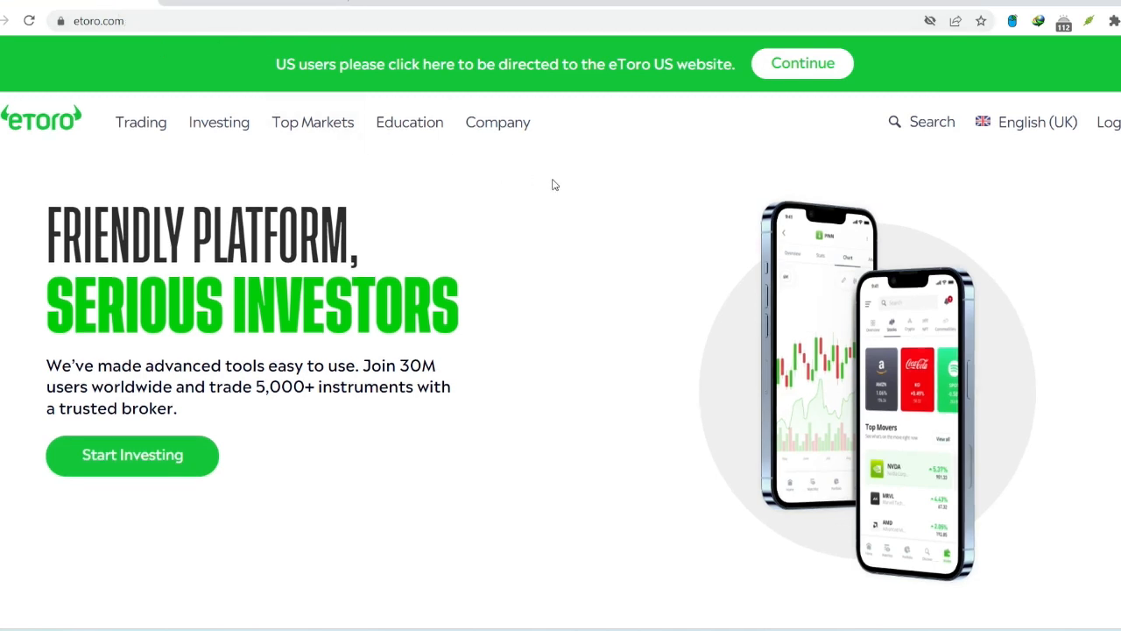
- Scroll from the hero banner down to 'Diversify your portfolio' with its Explore Top Markets link
scroll("down", 3)
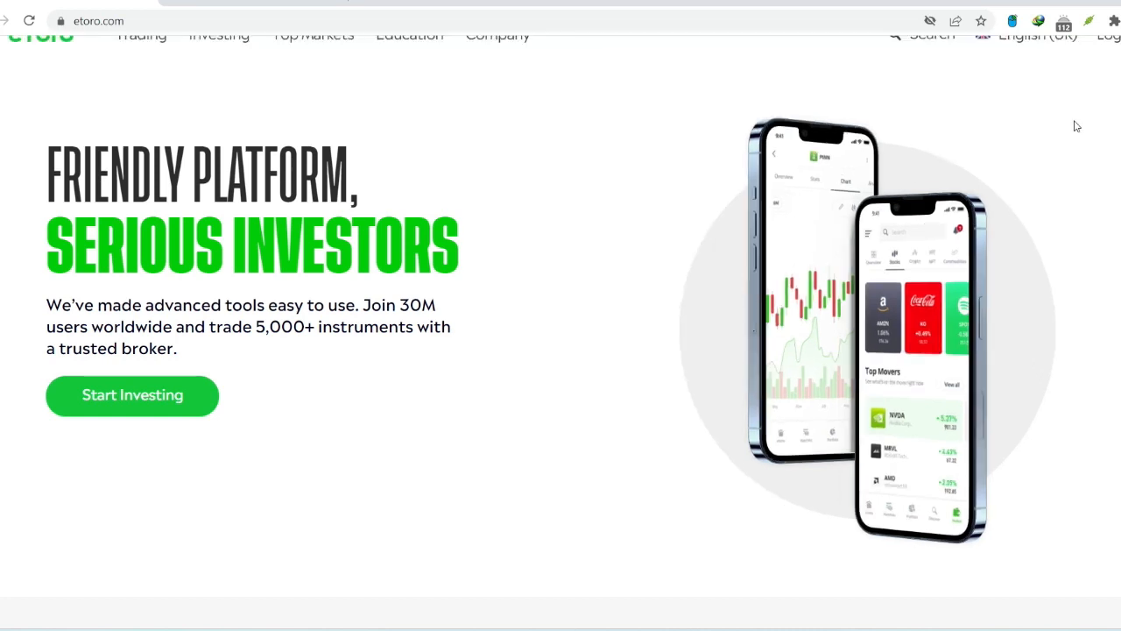
scroll("up", 3)
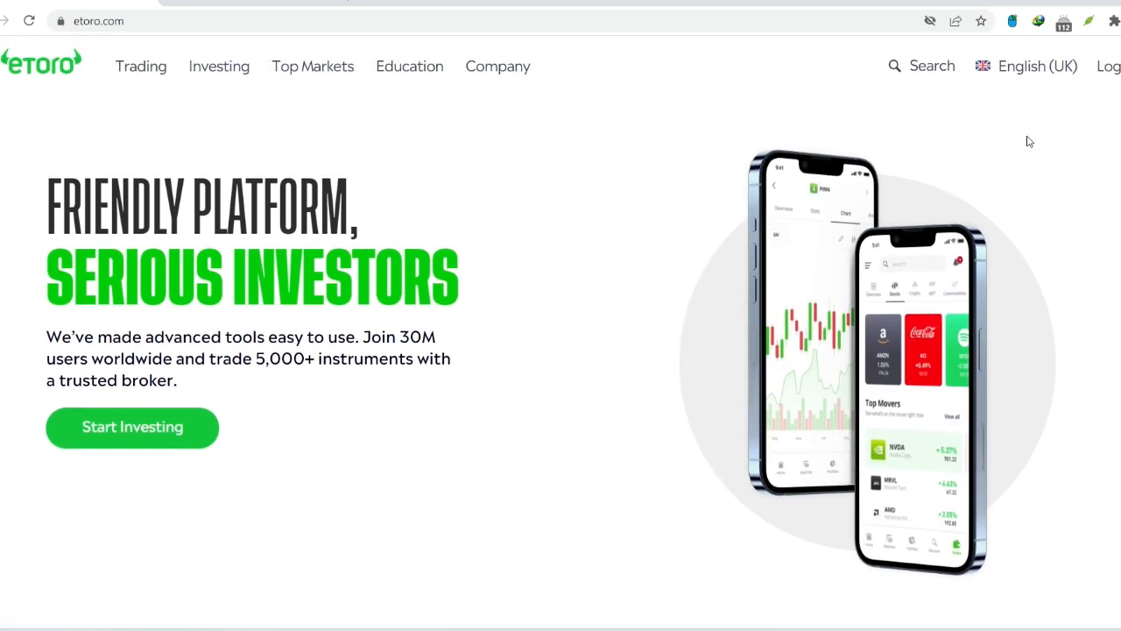
scroll("down", 3)
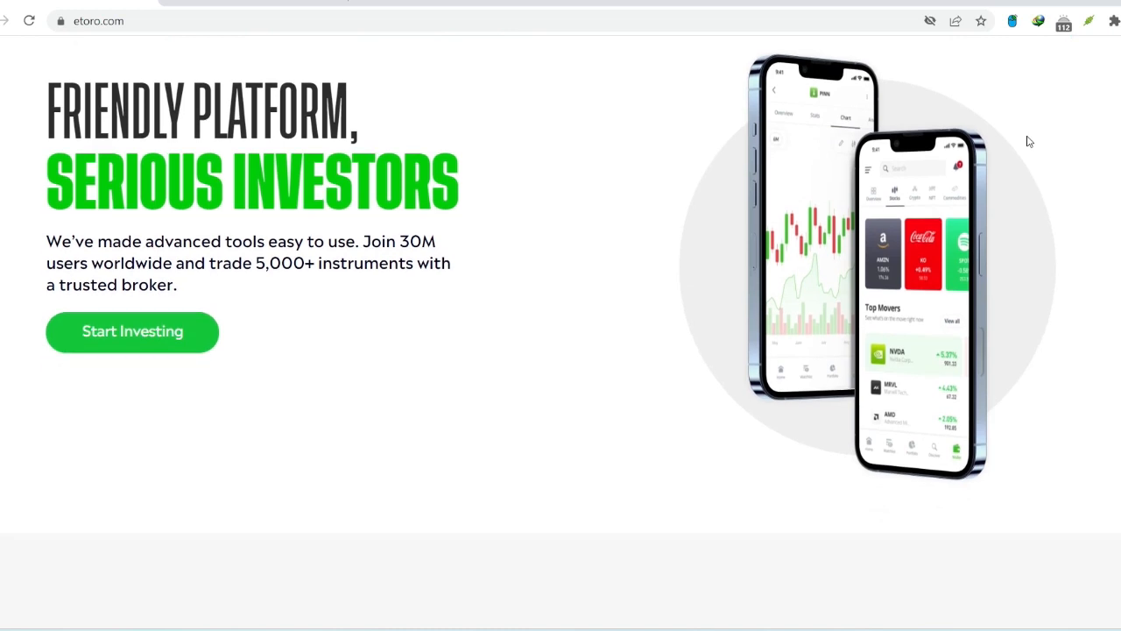
scroll("down", 3)
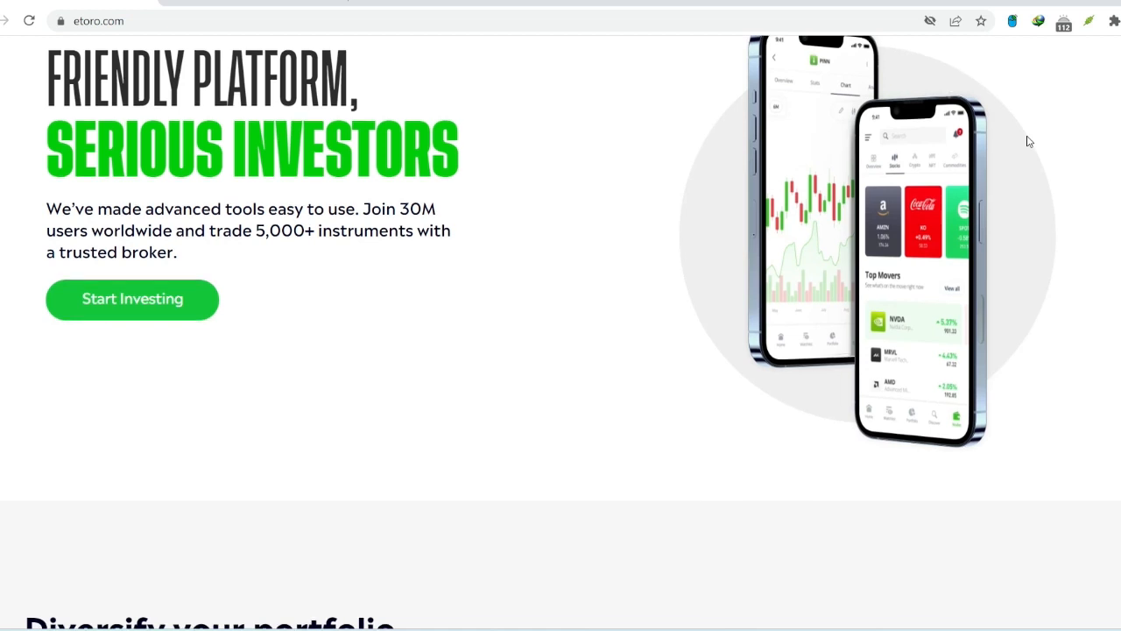
scroll("down", 3)
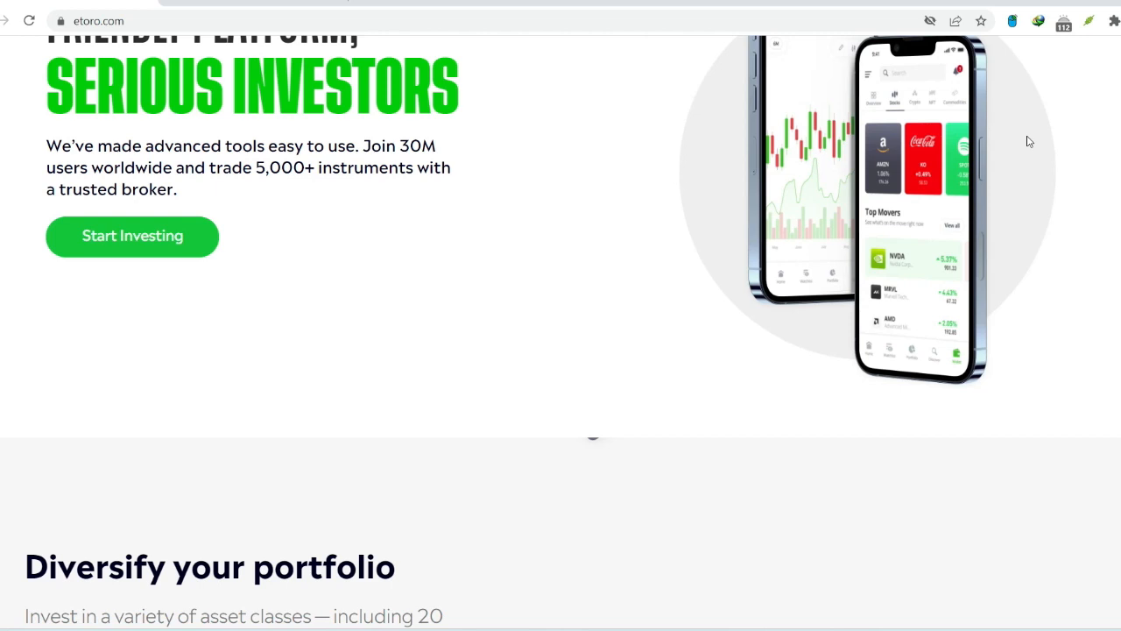
scroll("down", 3)
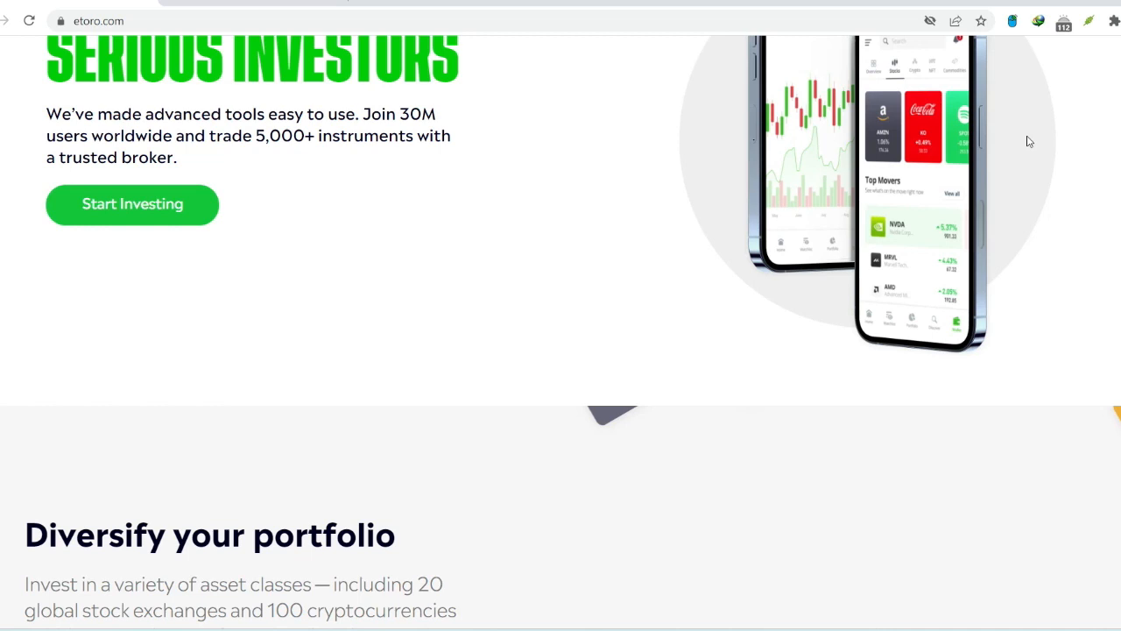
scroll("down", 3)
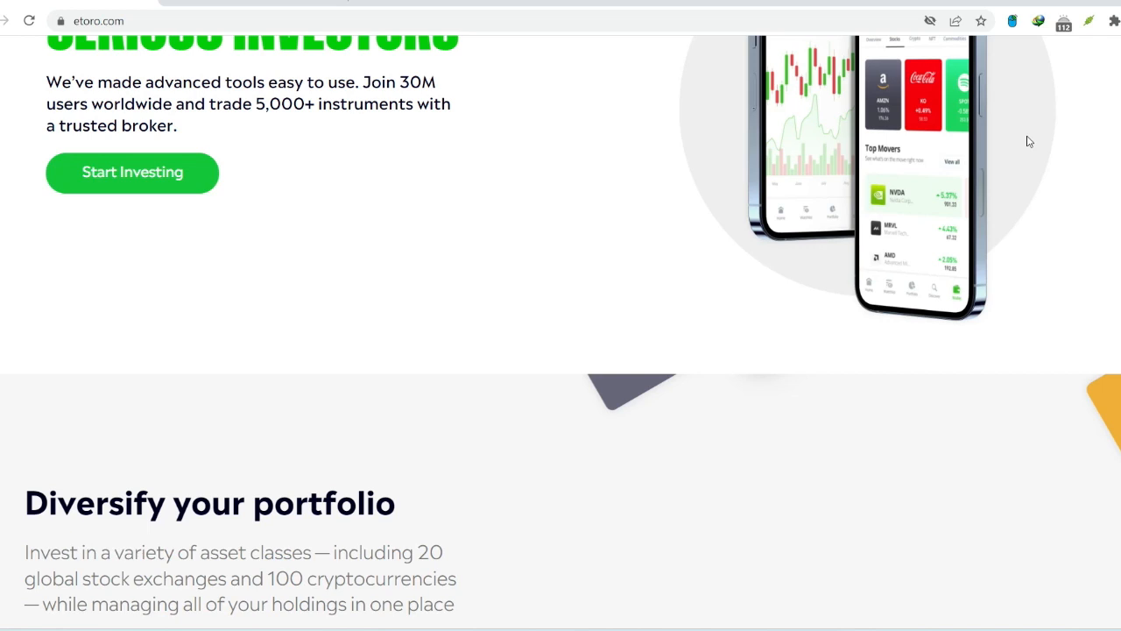
scroll("down", 3)
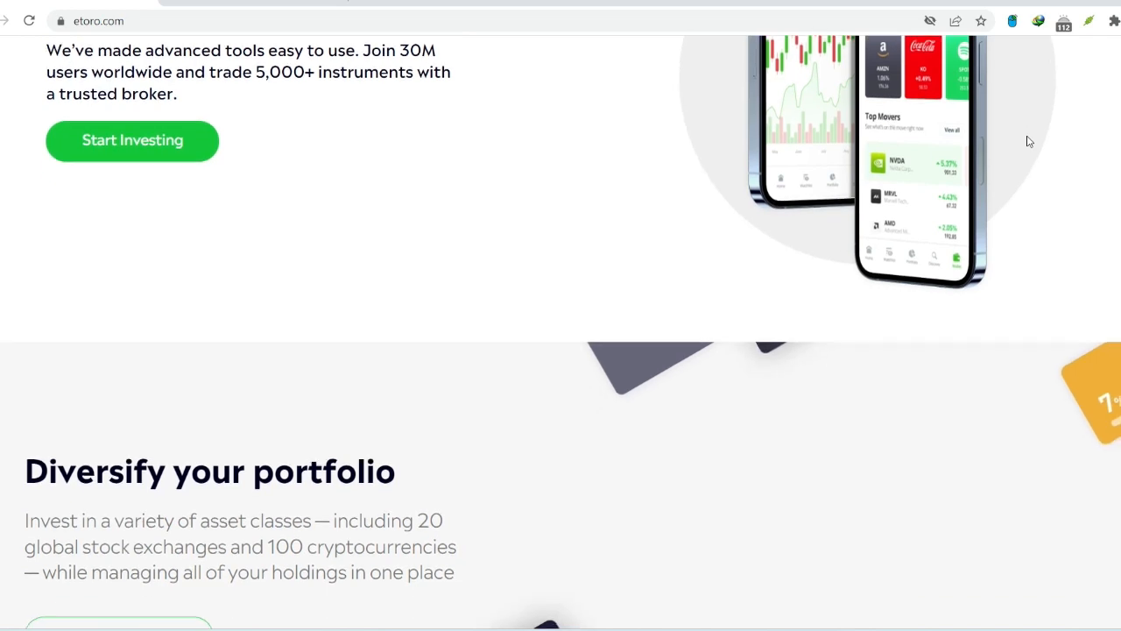
scroll("down", 3)
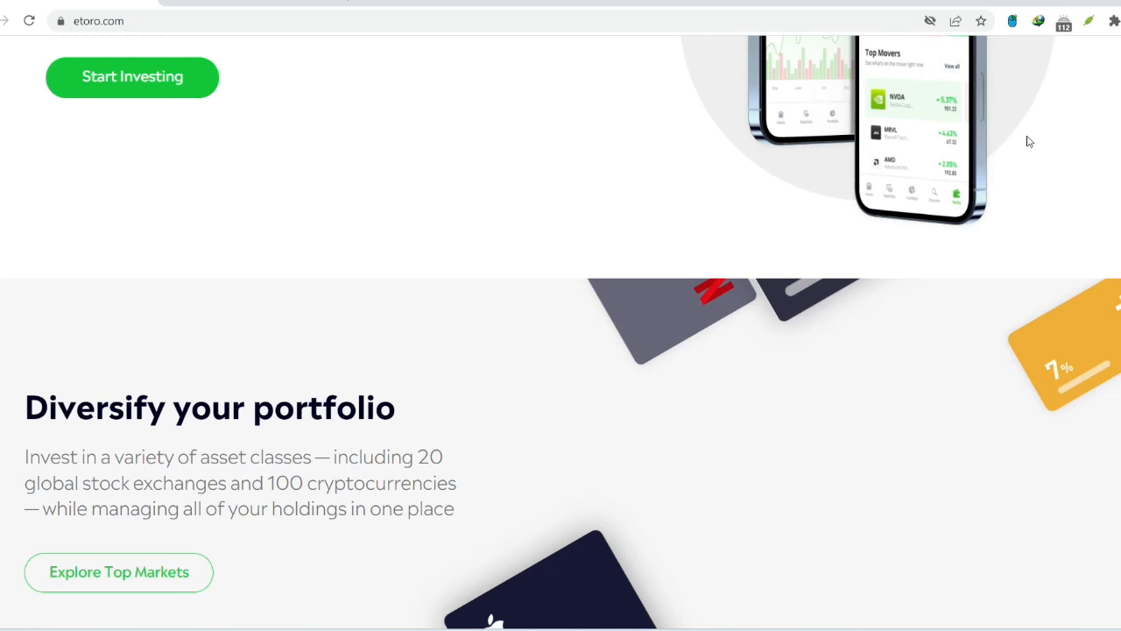
scroll("down", 3)
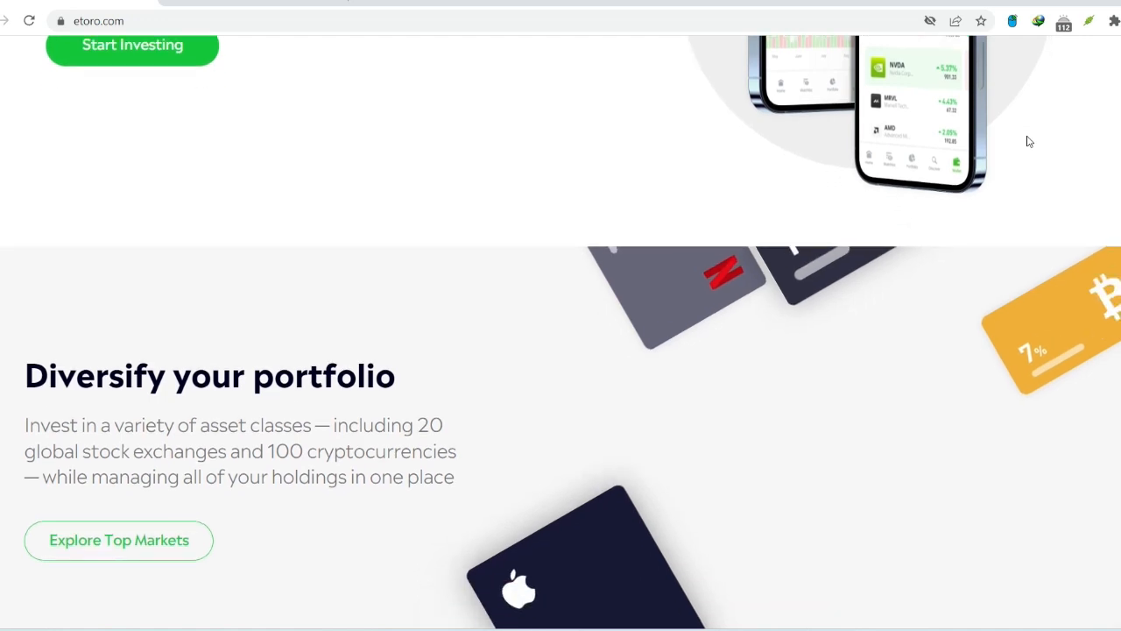
scroll("down", 3)
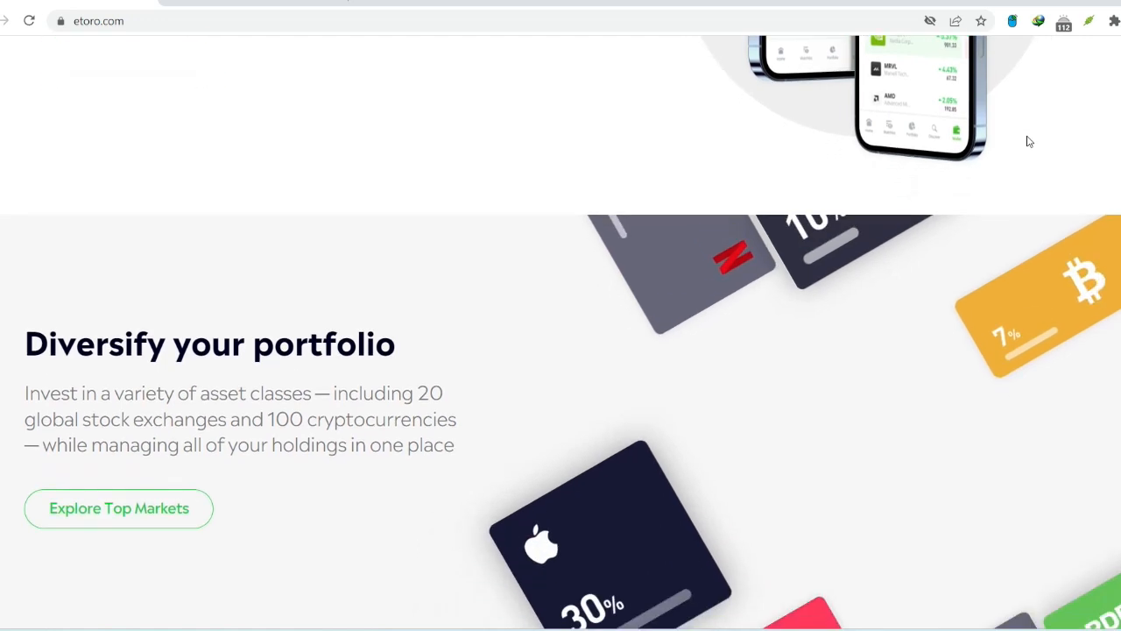